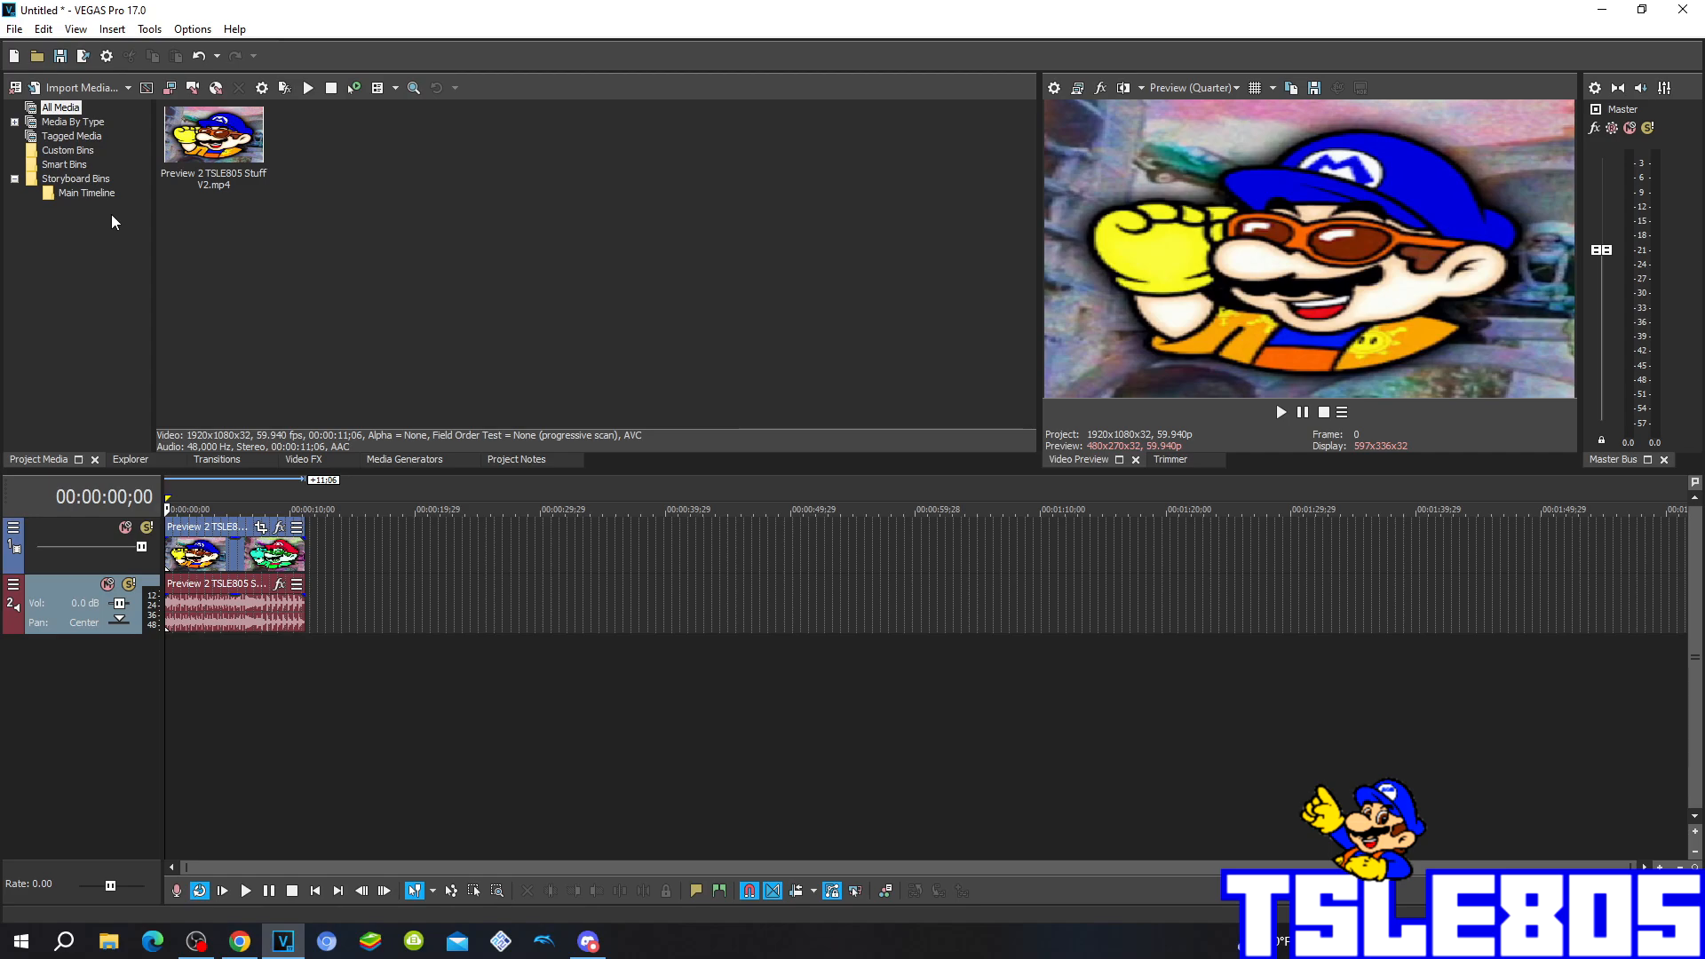
pyautogui.moveTo(193, 295)
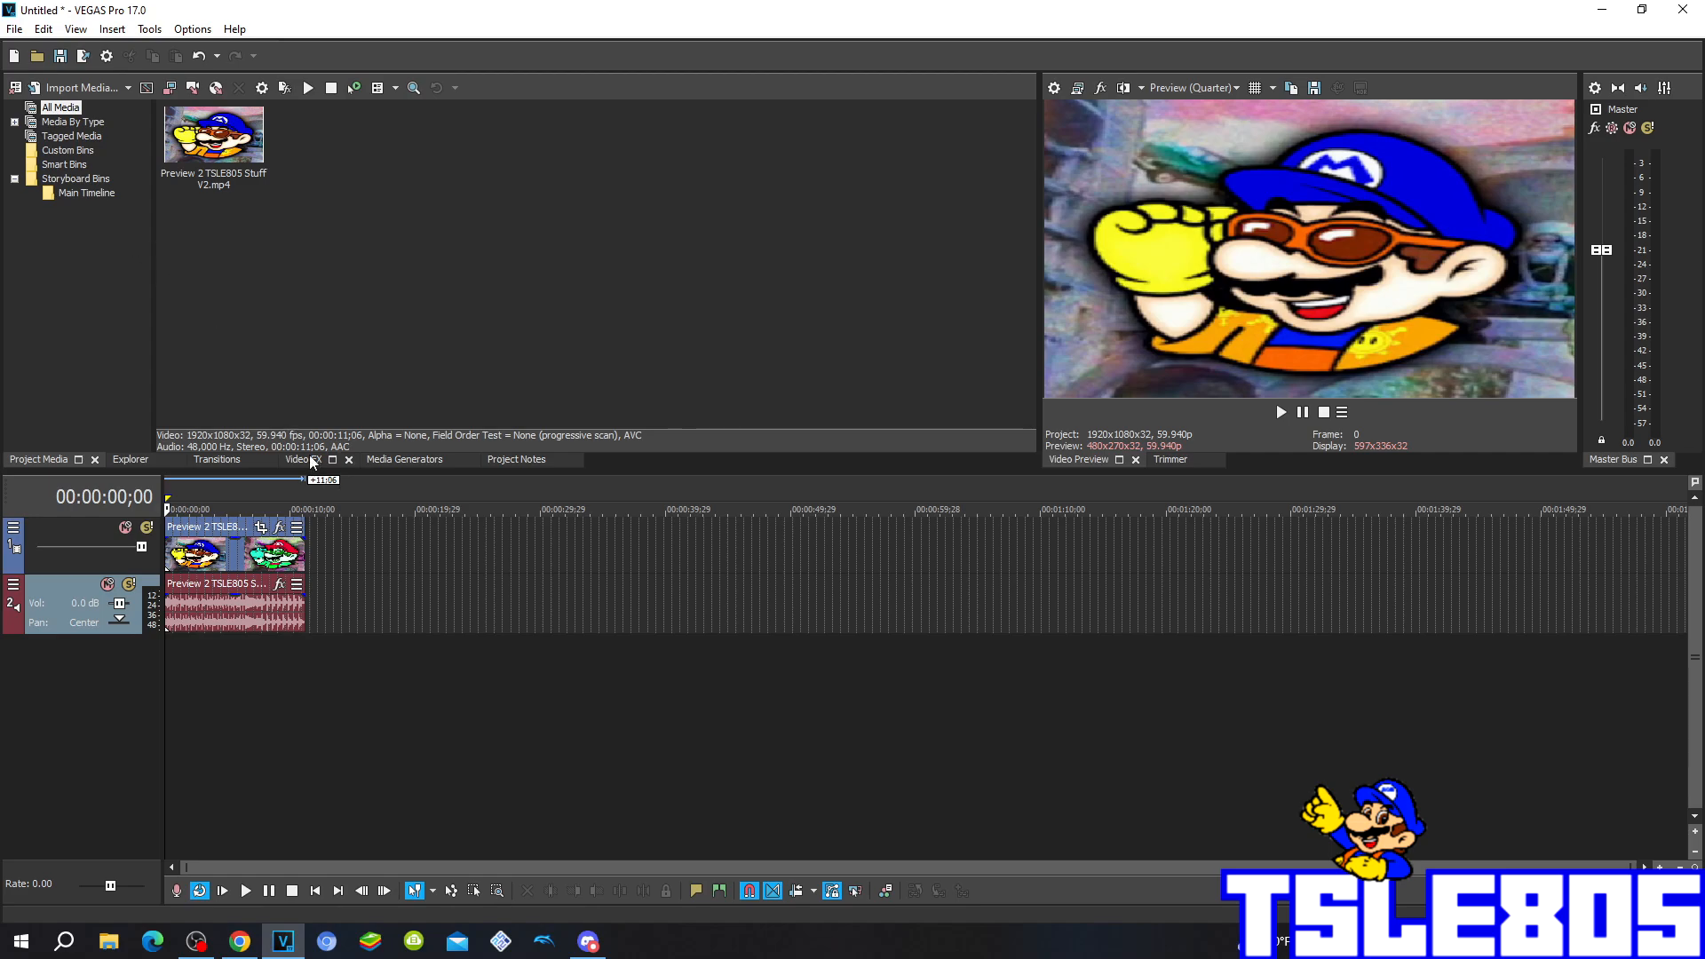
# Step: Show the Video FX plug-in list and scroll it to find HSL Adjust
pyautogui.click(301, 459)
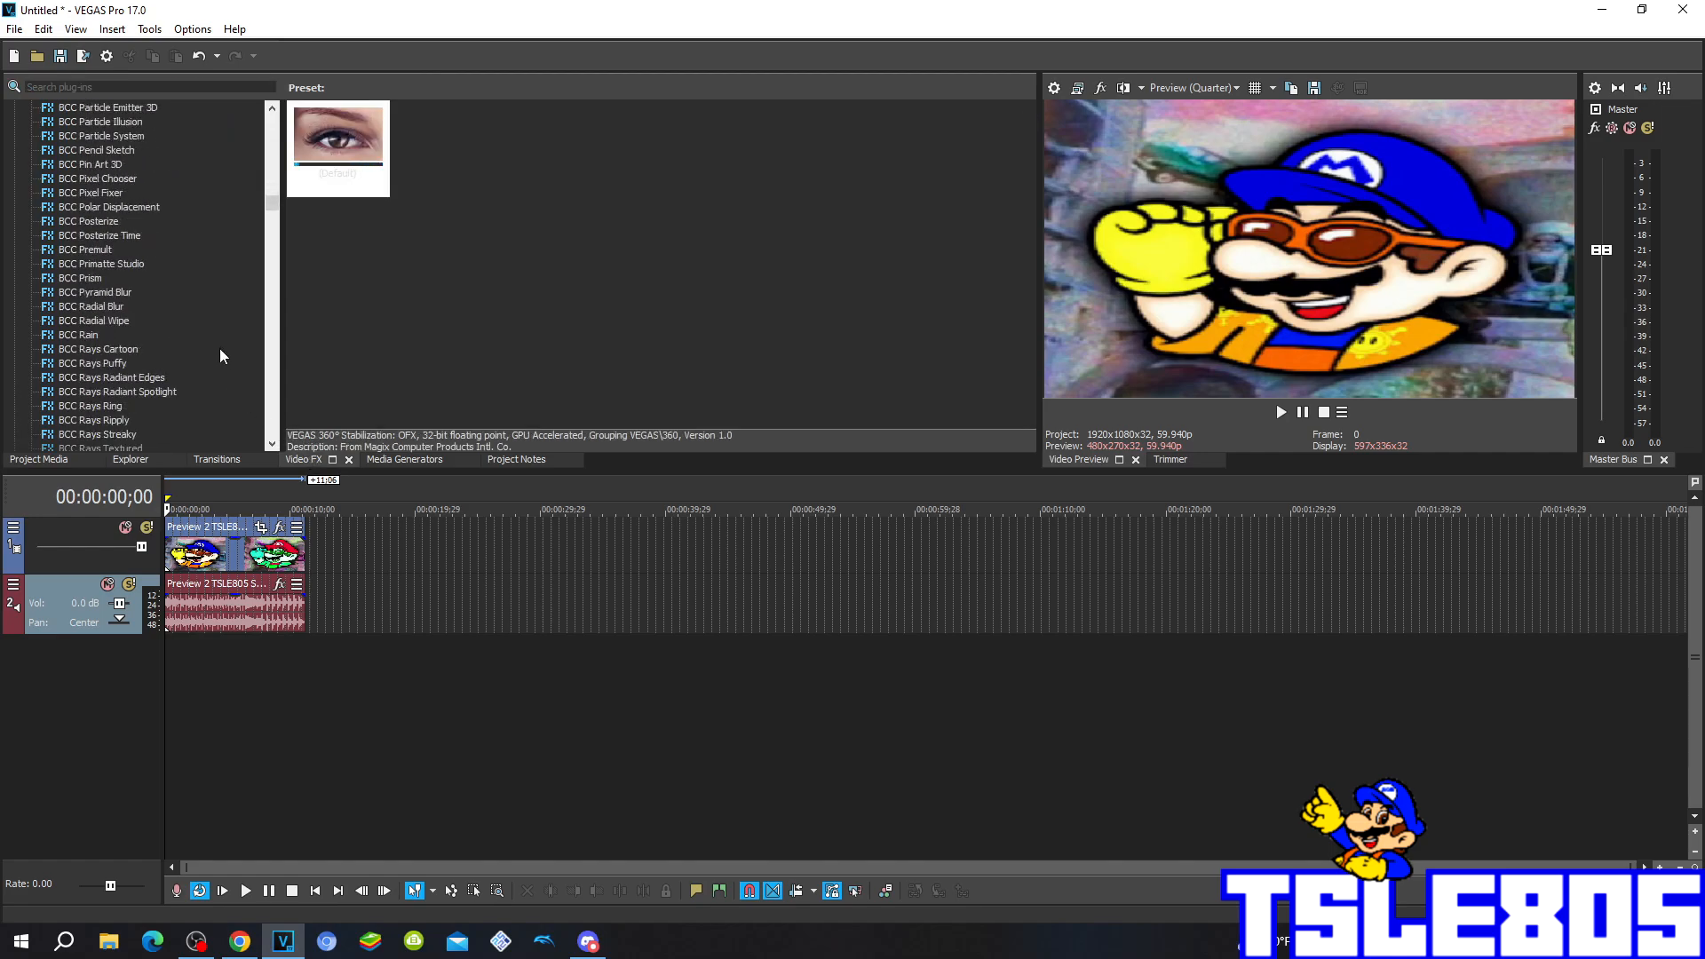
pyautogui.scroll(3)
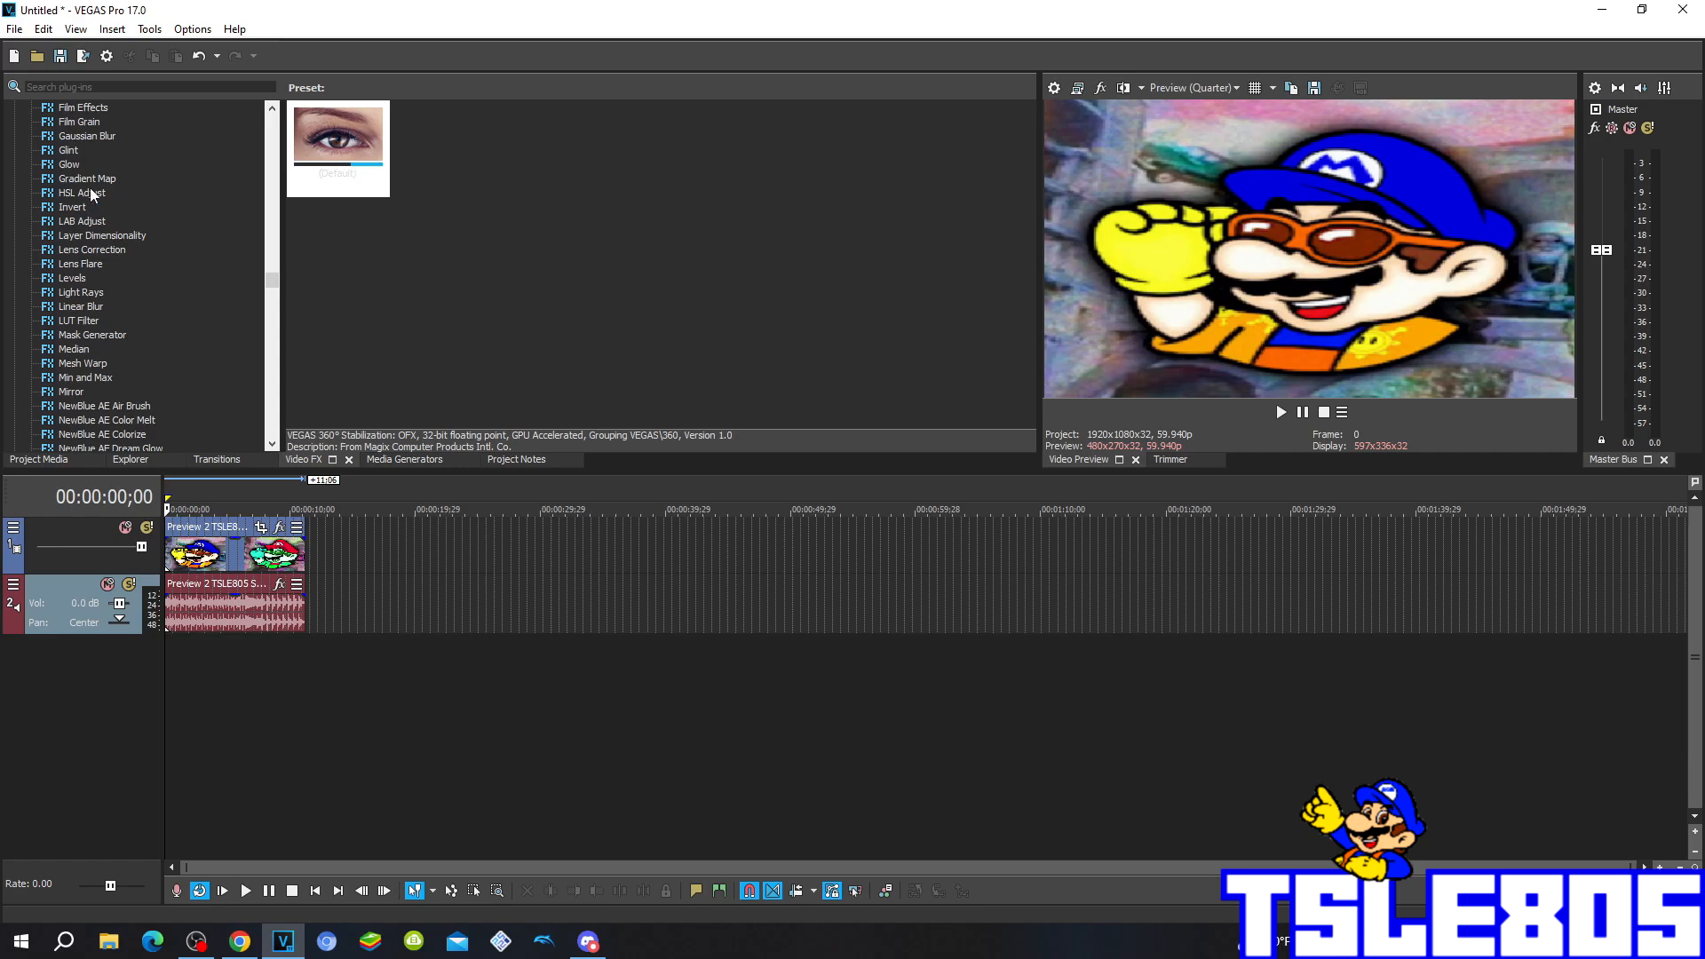
# Step: Apply the HSL Adjust Invert Color preset to the Mario clip with Add to hue 0.960
pyautogui.click(81, 192)
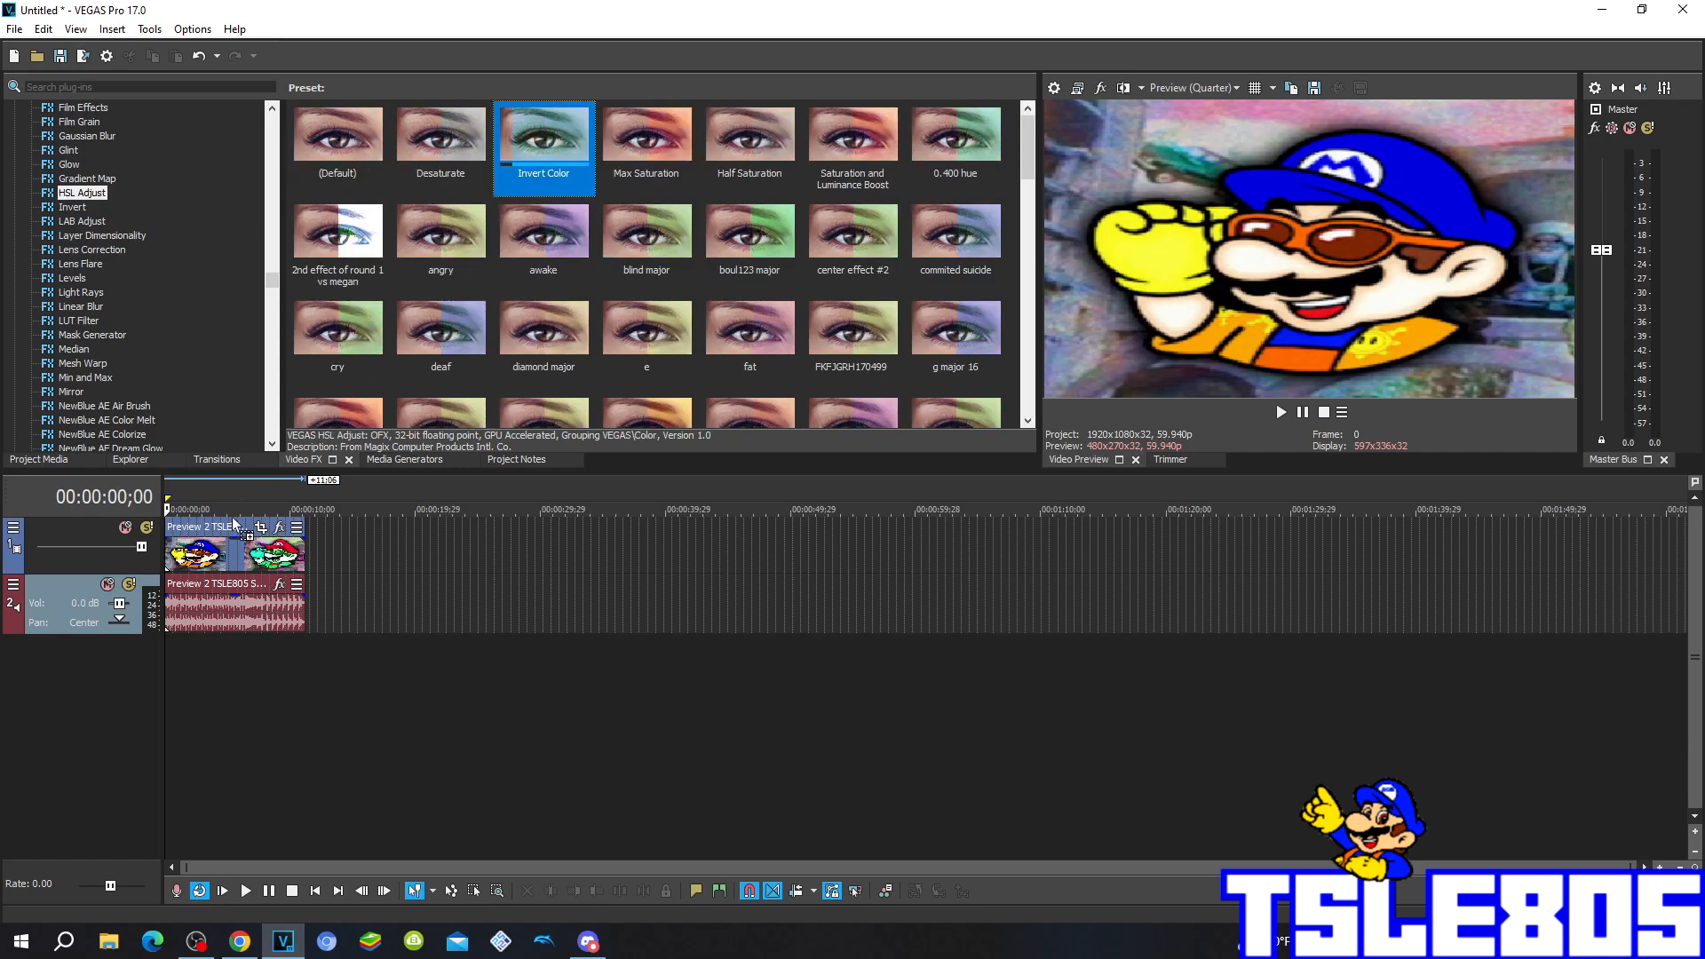
pyautogui.click(278, 527)
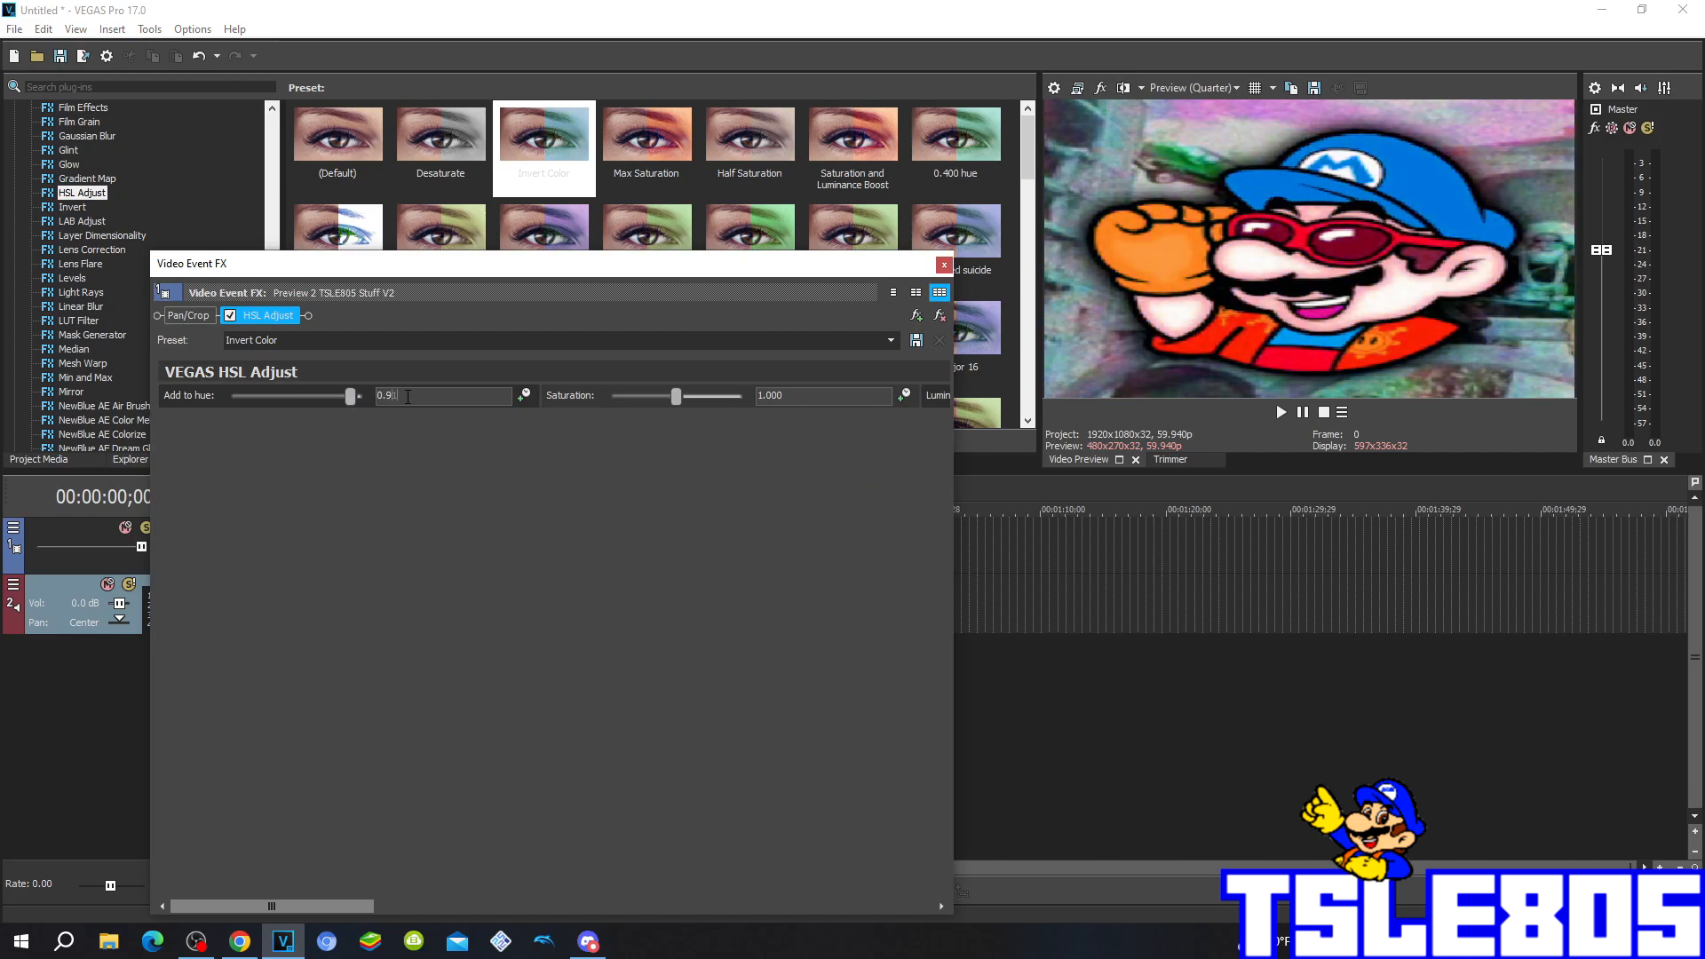
pyautogui.write('0.960')
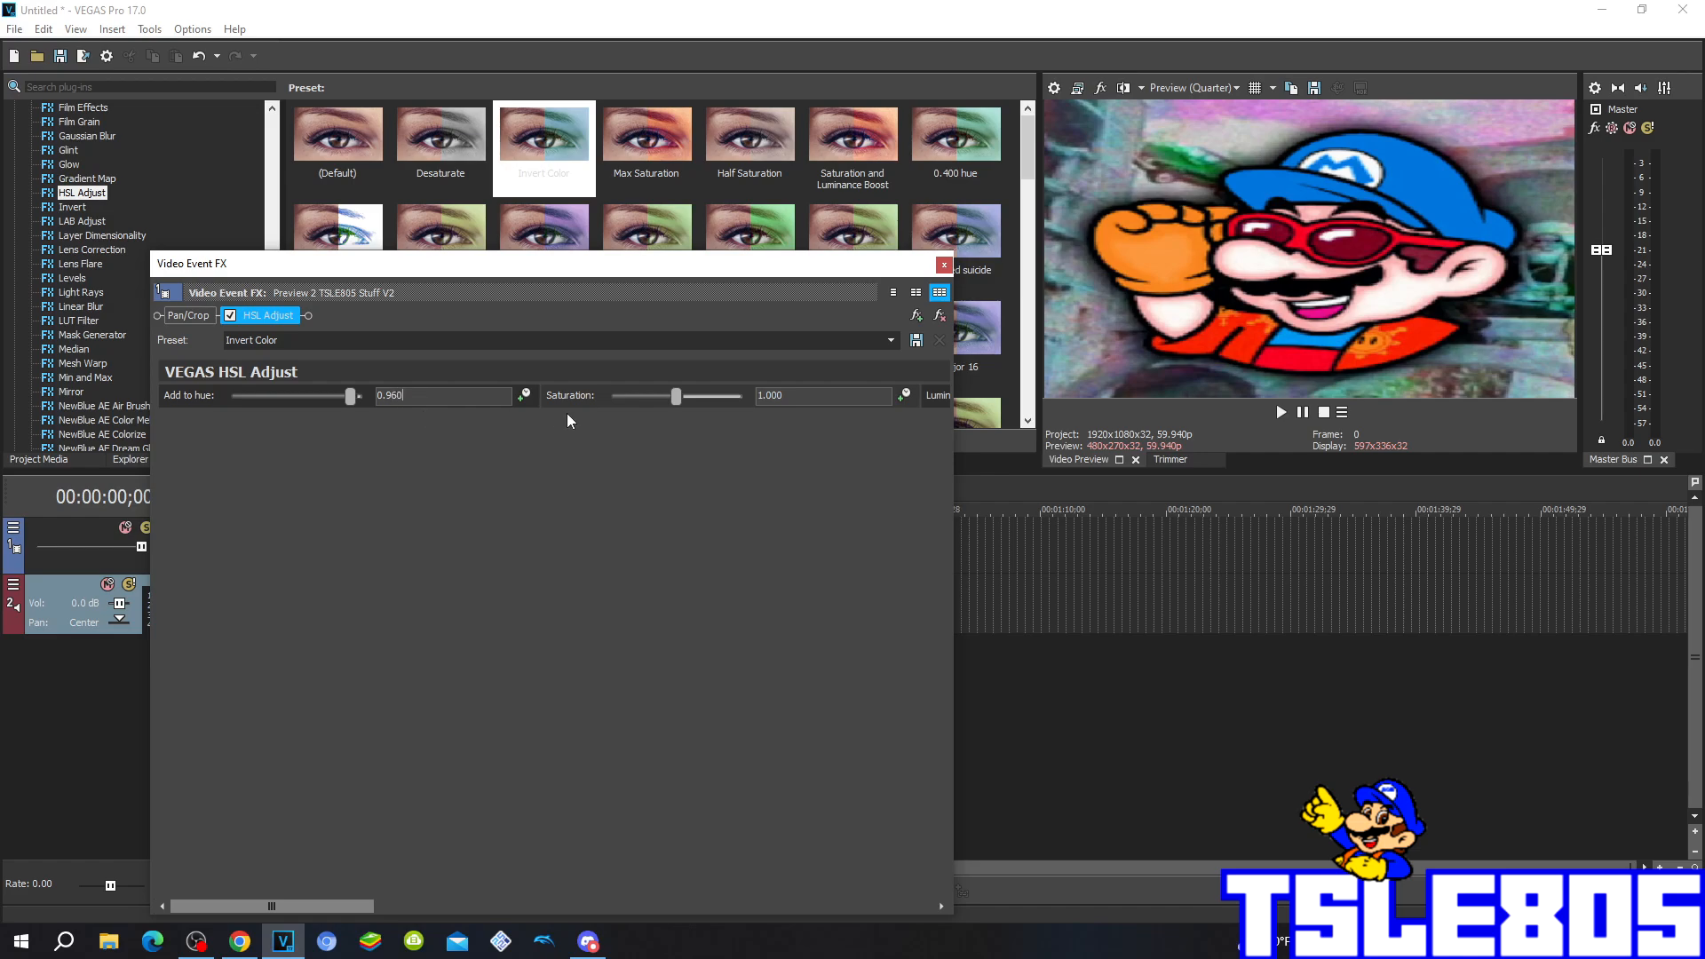
pyautogui.click(941, 265)
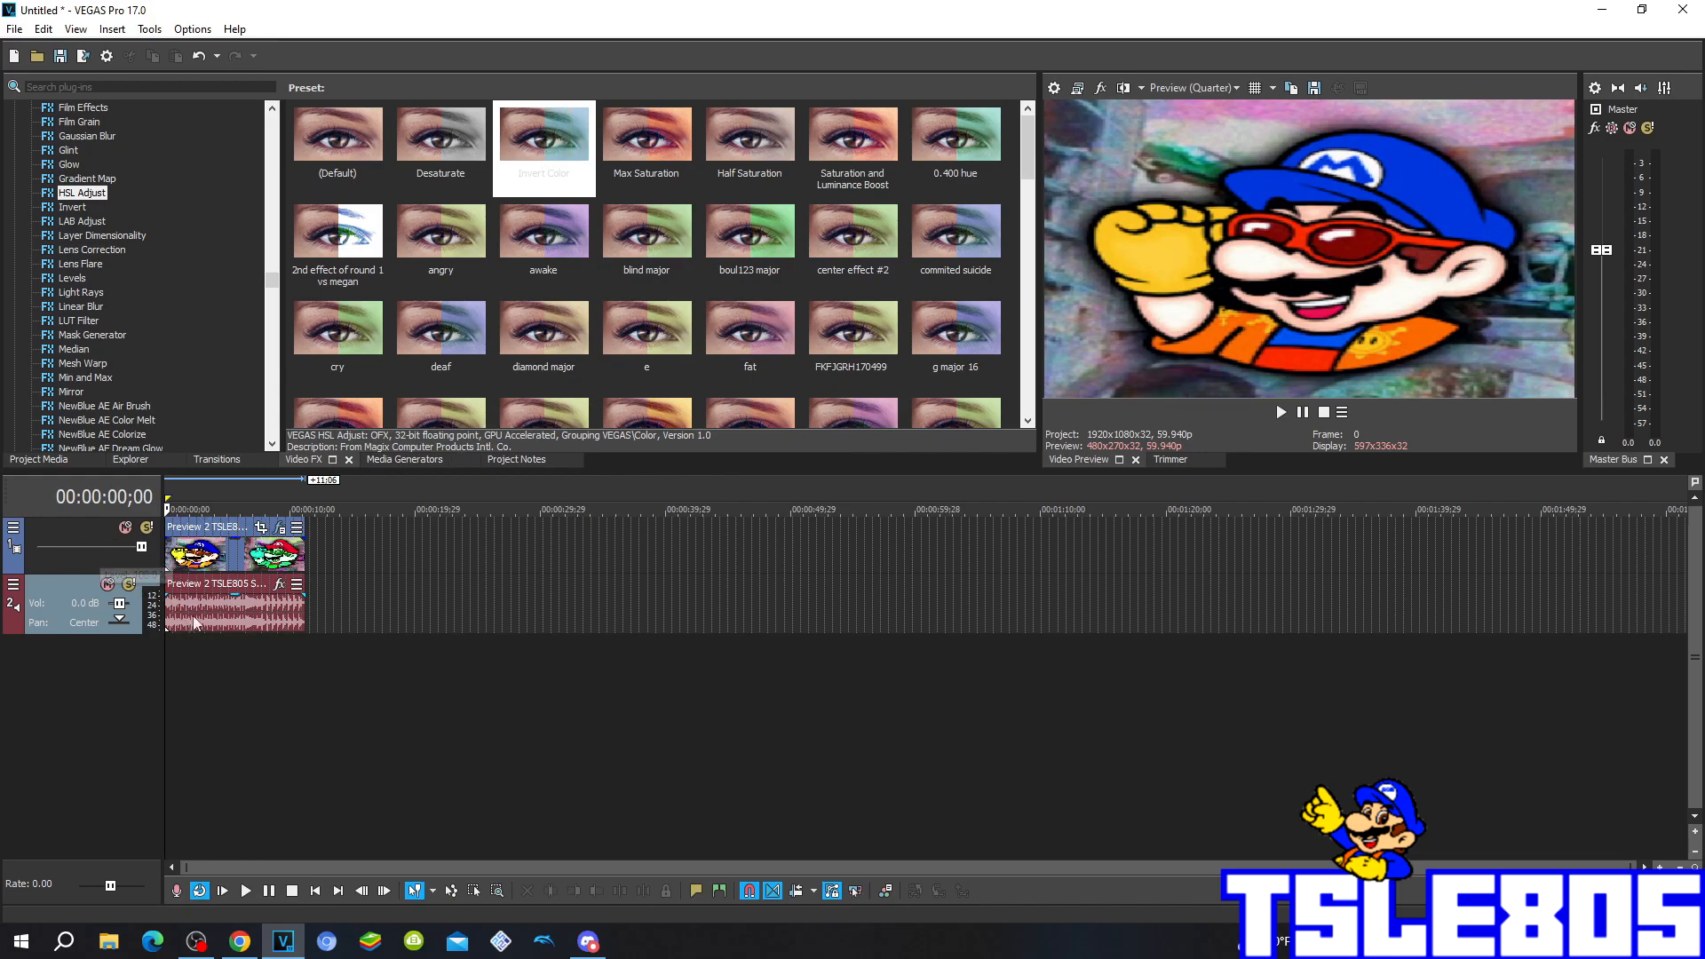
pyautogui.moveTo(519, 475)
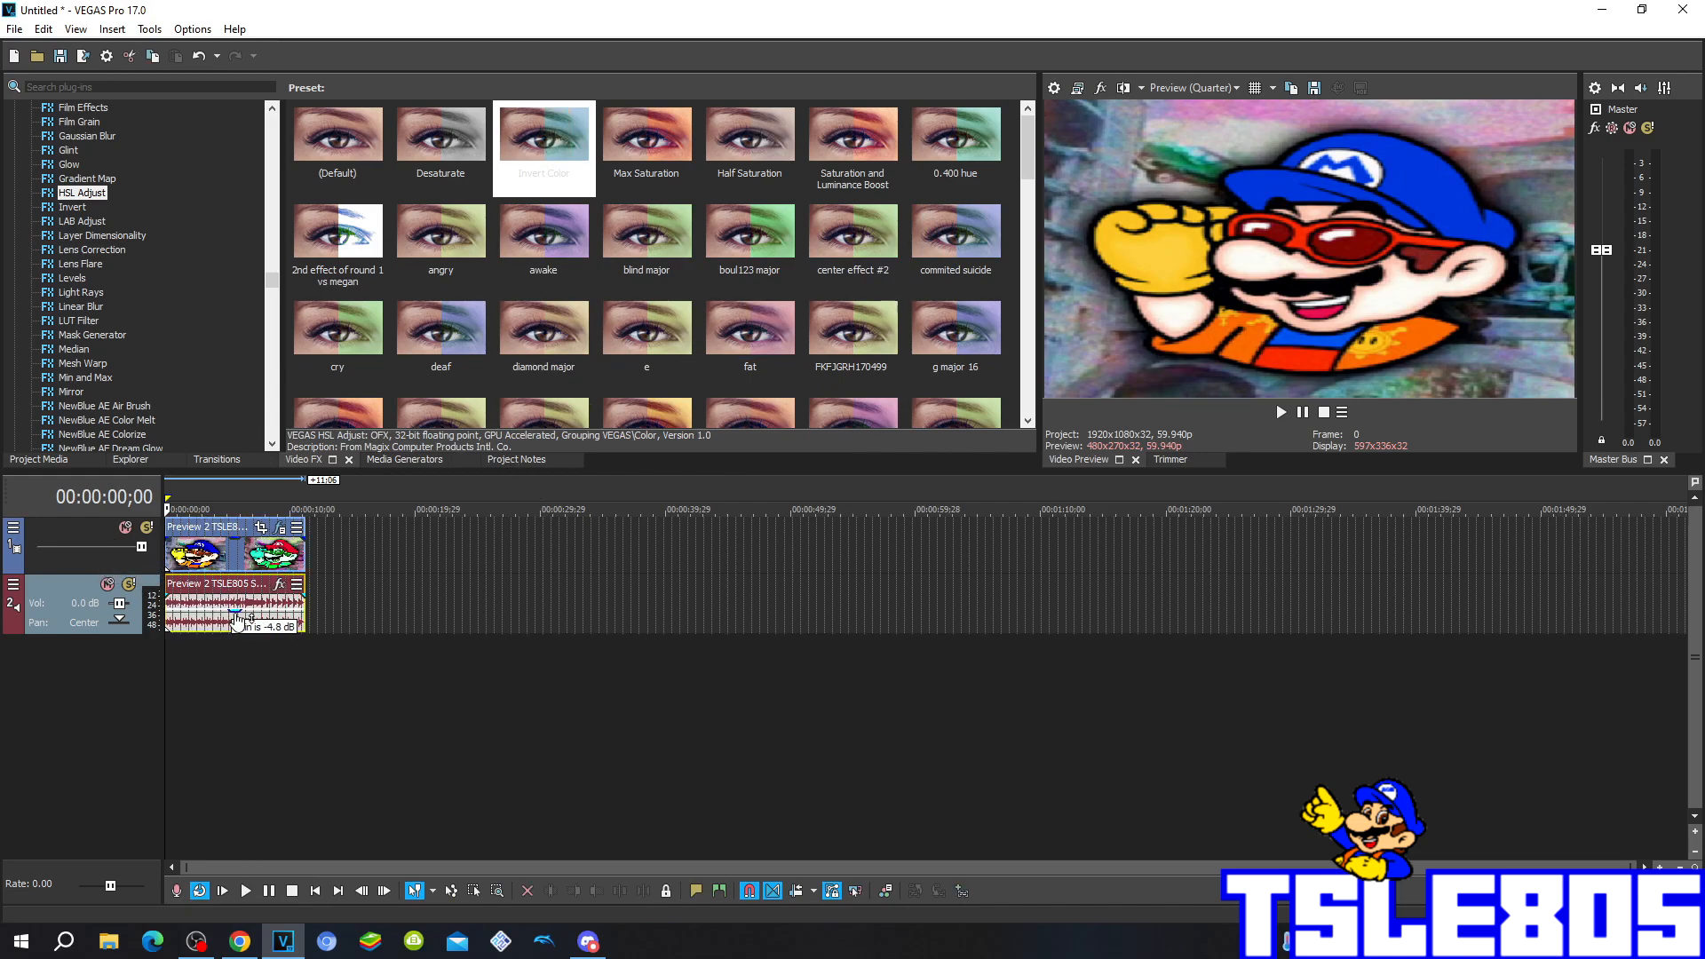
# Step: Set the audio event's time stretch to élastique with Pro attributes in Properties
pyautogui.rightClick(234, 610)
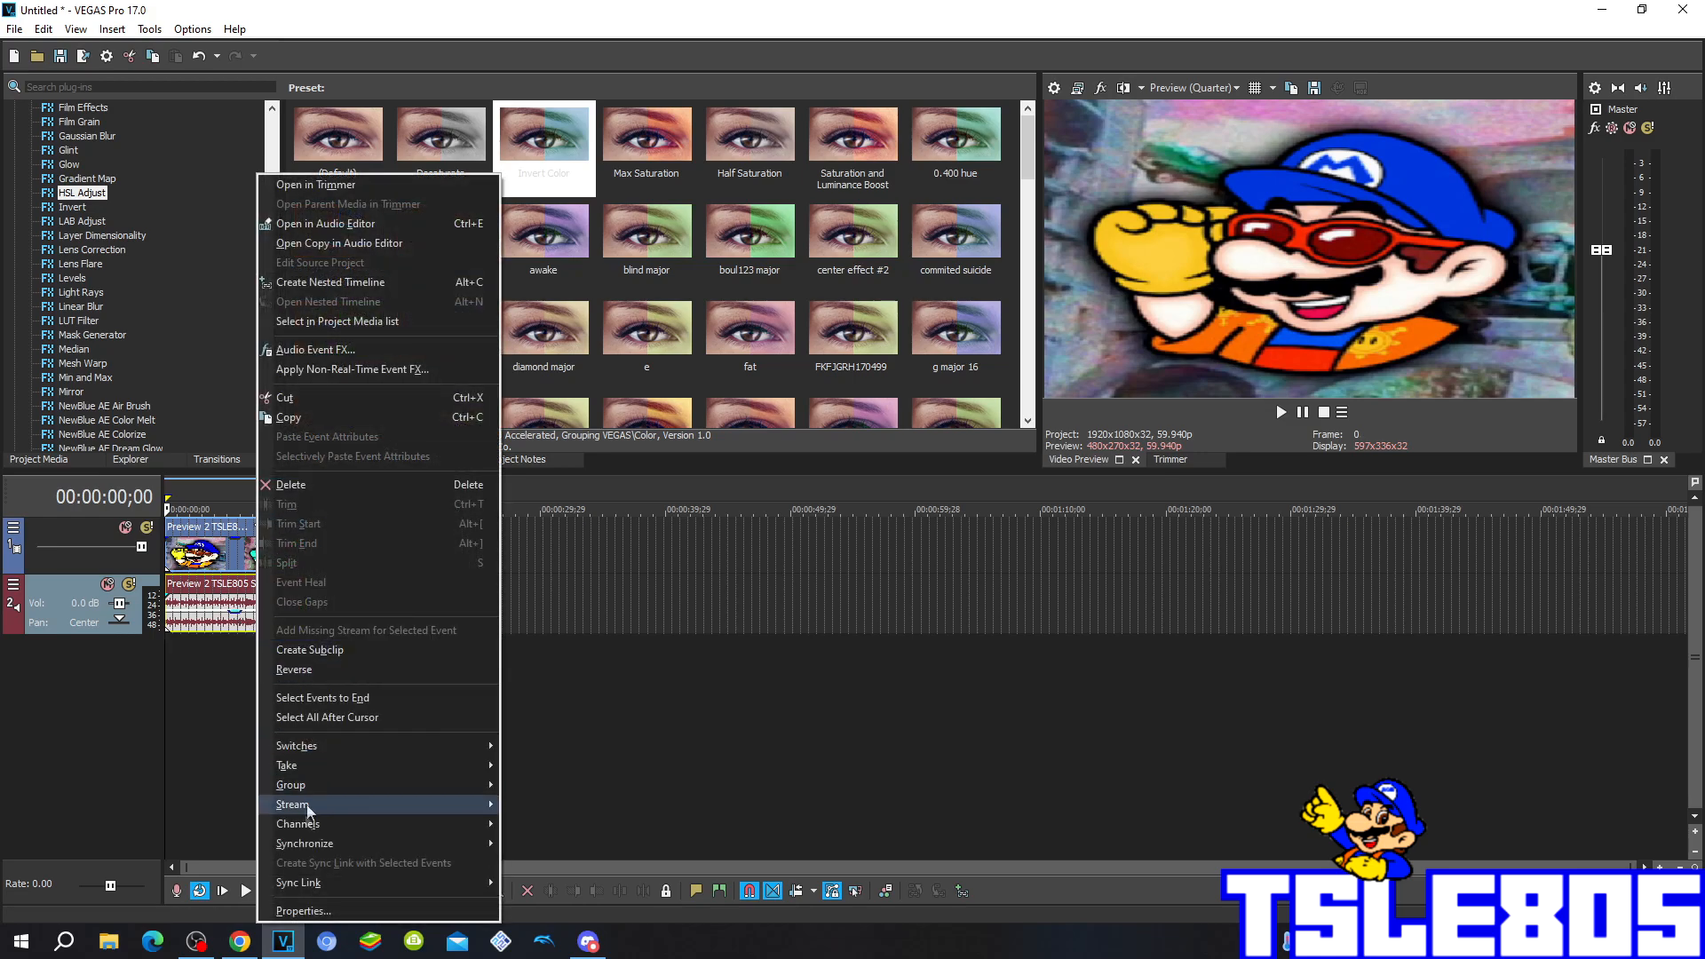
pyautogui.click(302, 910)
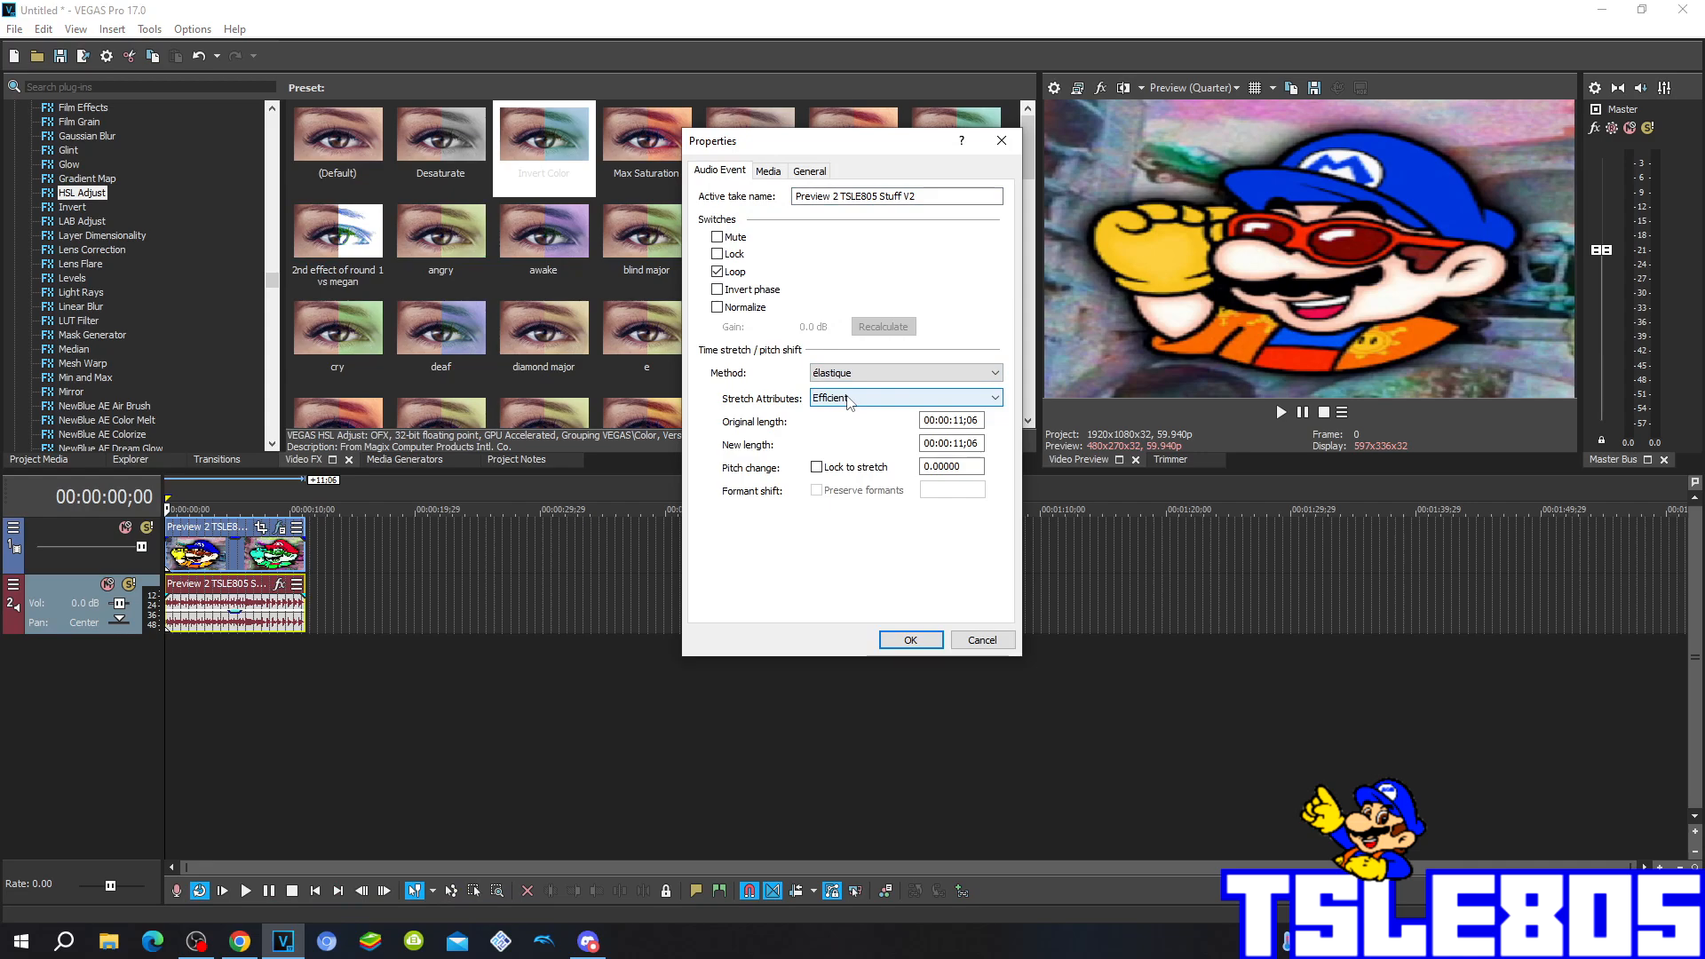
pyautogui.click(989, 397)
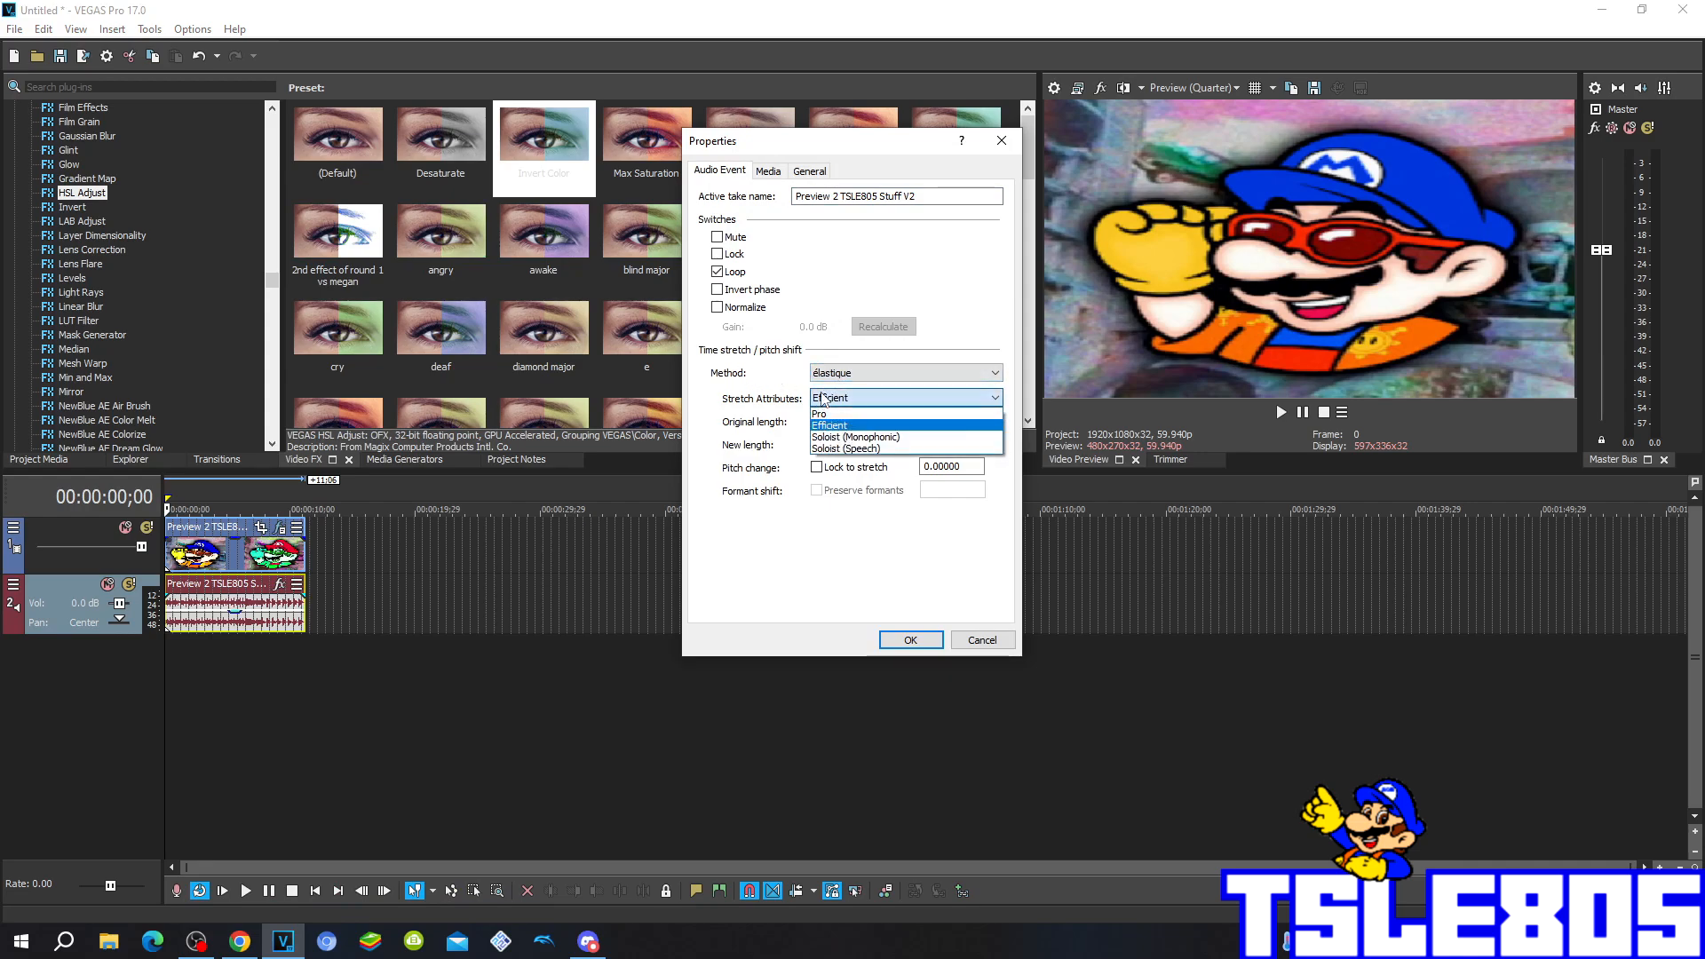
pyautogui.click(818, 413)
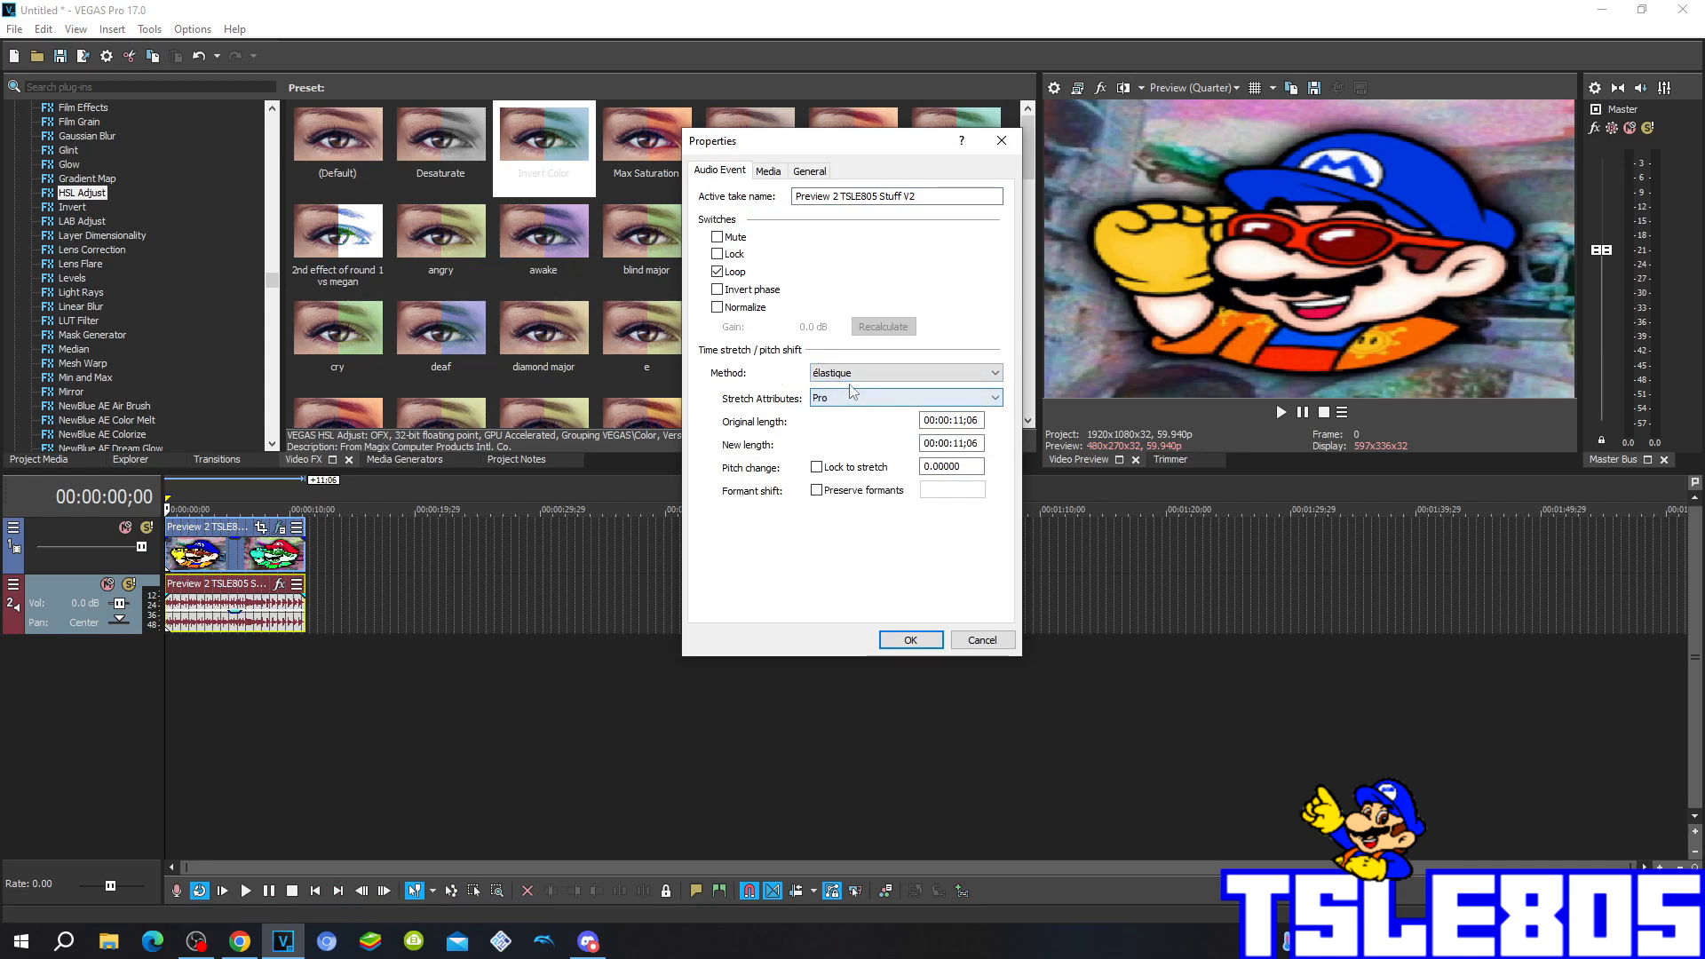
pyautogui.click(903, 372)
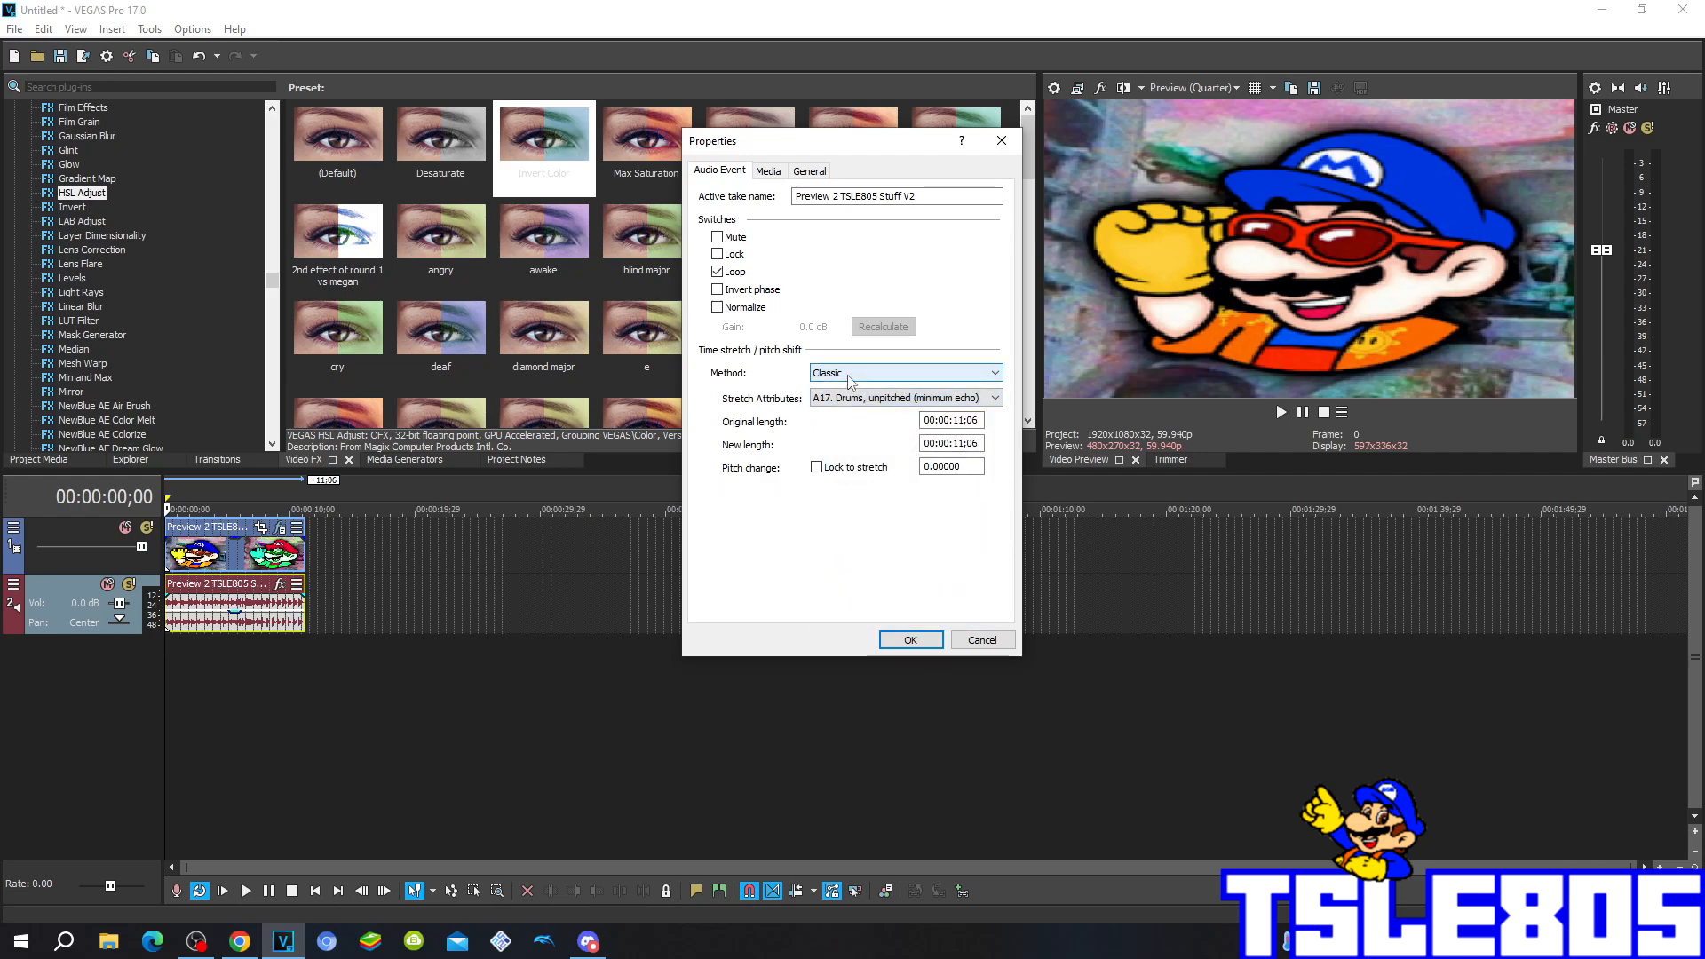
pyautogui.click(902, 373)
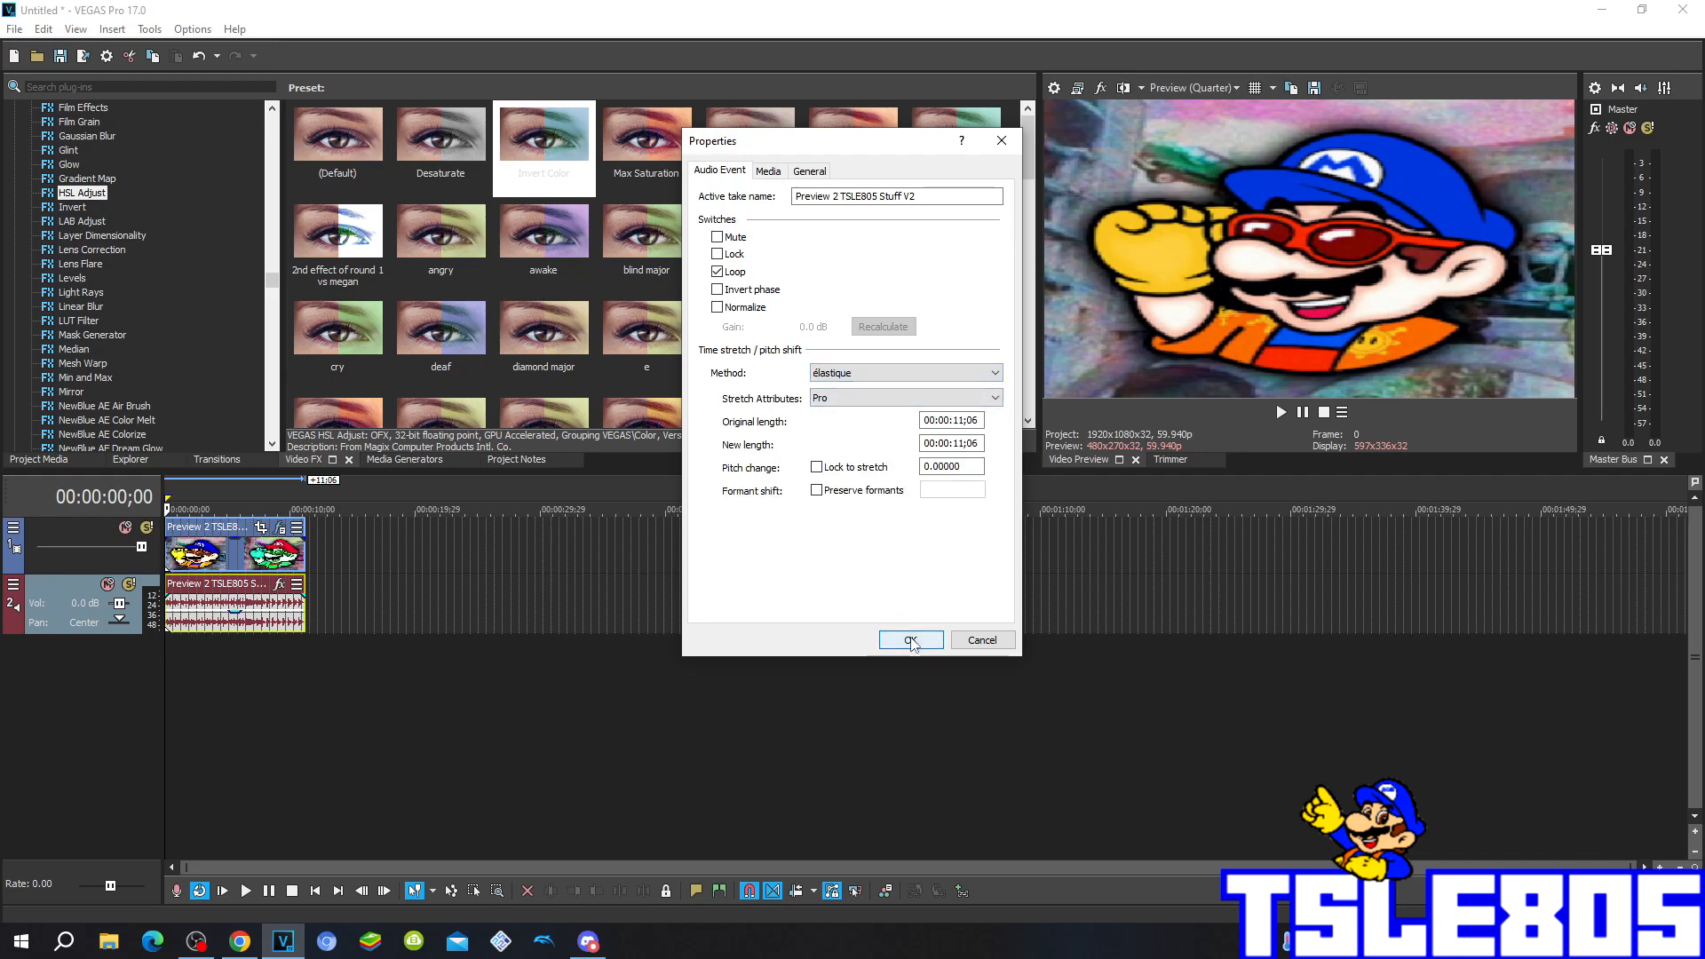
pyautogui.click(910, 639)
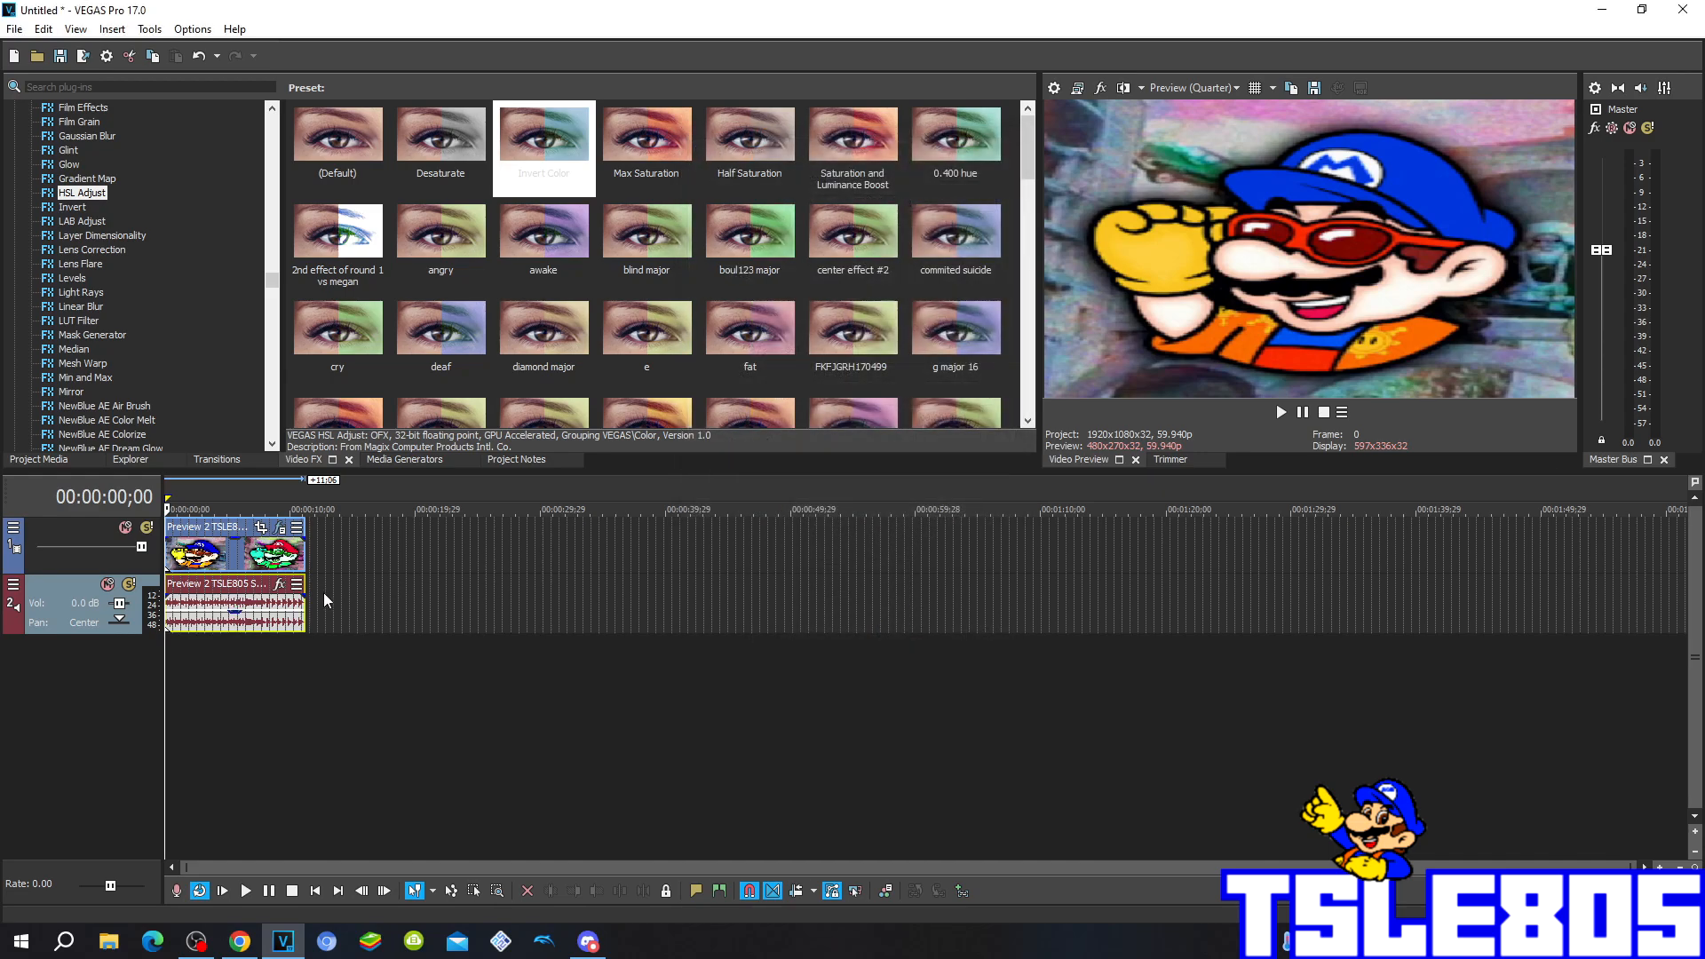
# Step: Duplicate the audio track from its header context menu
pyautogui.rightClick(228, 604)
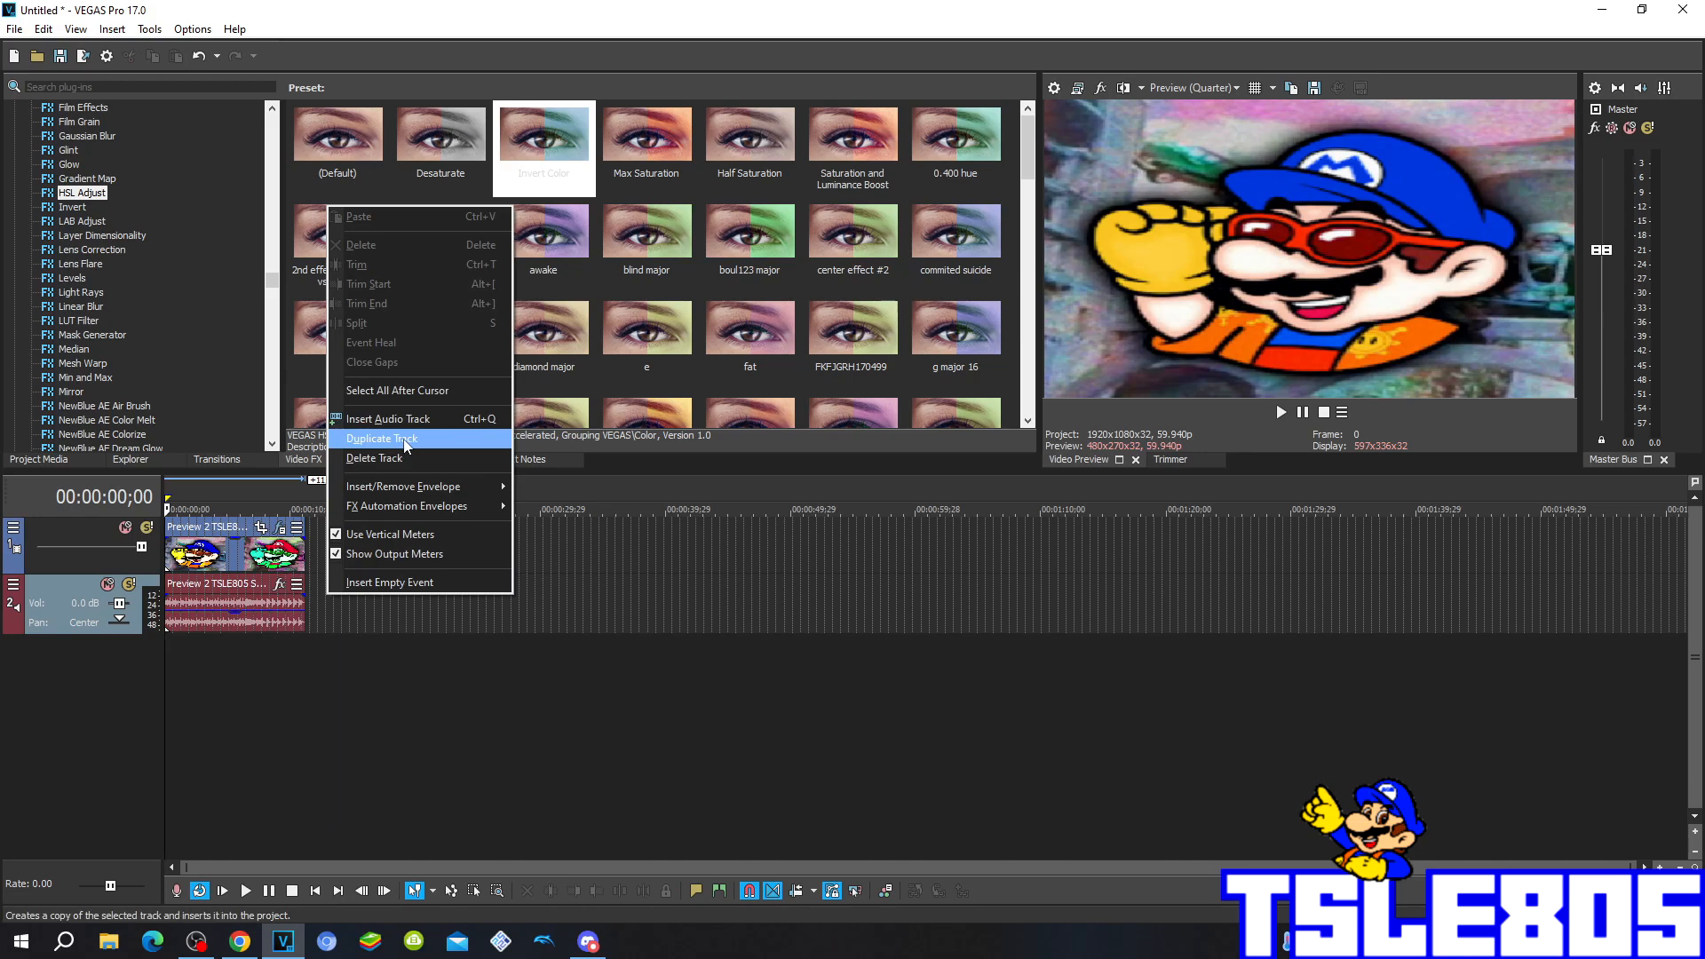
pyautogui.click(381, 438)
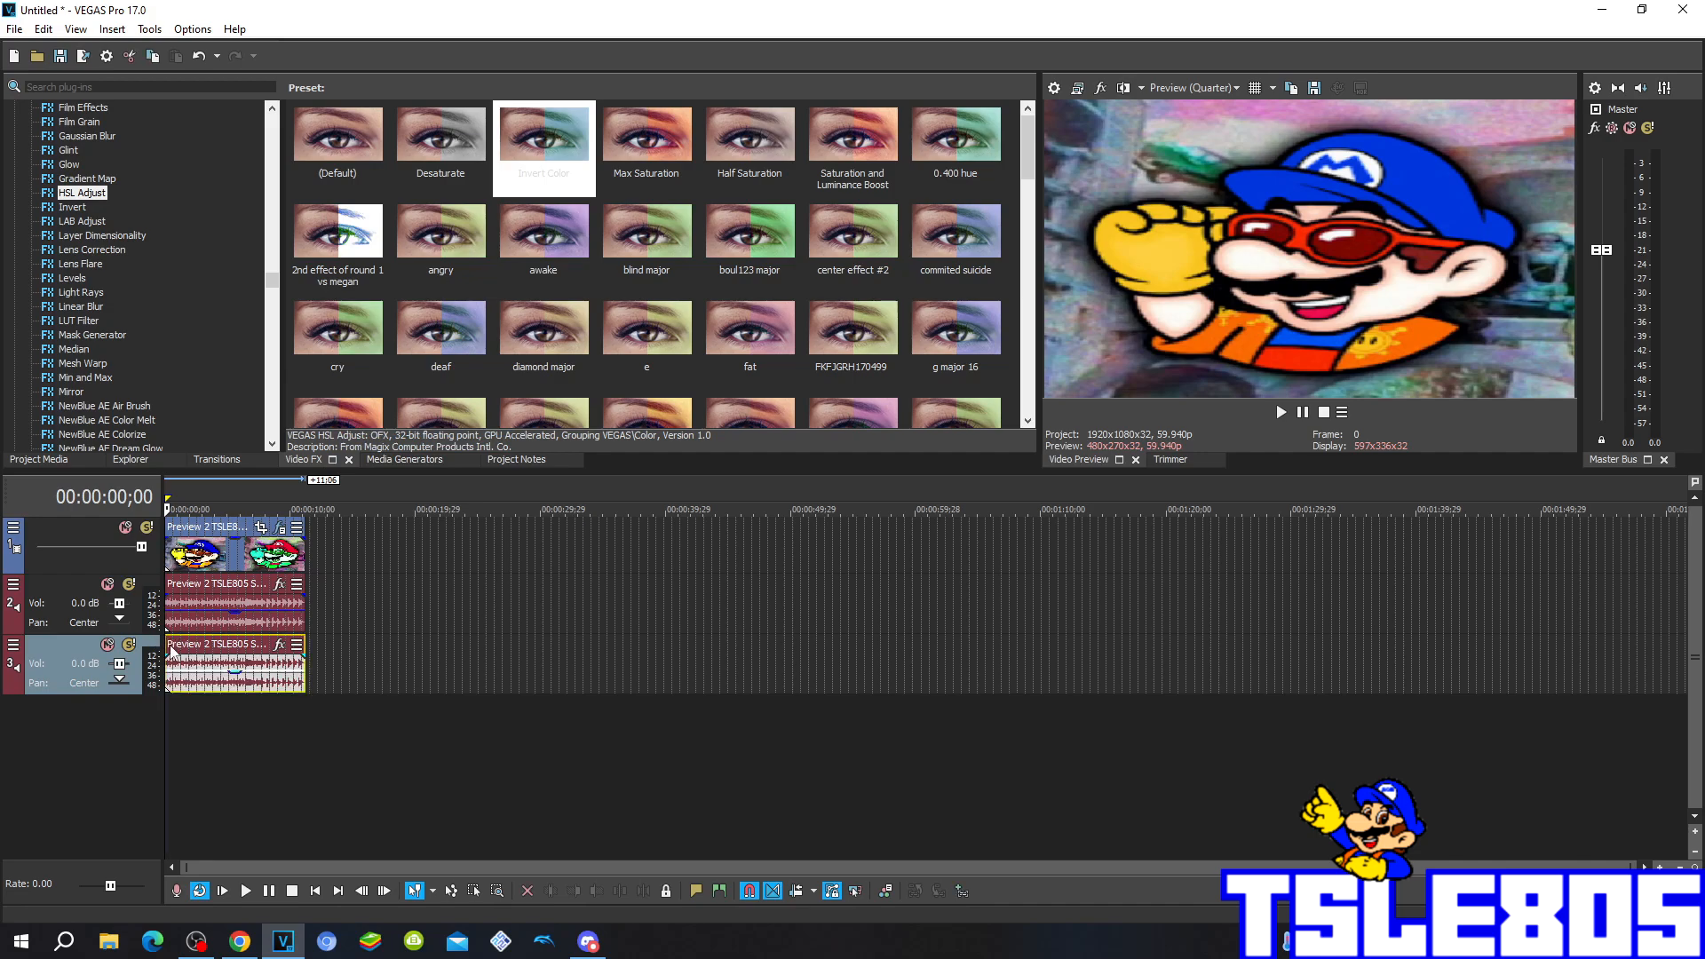
pyautogui.moveTo(600, 520)
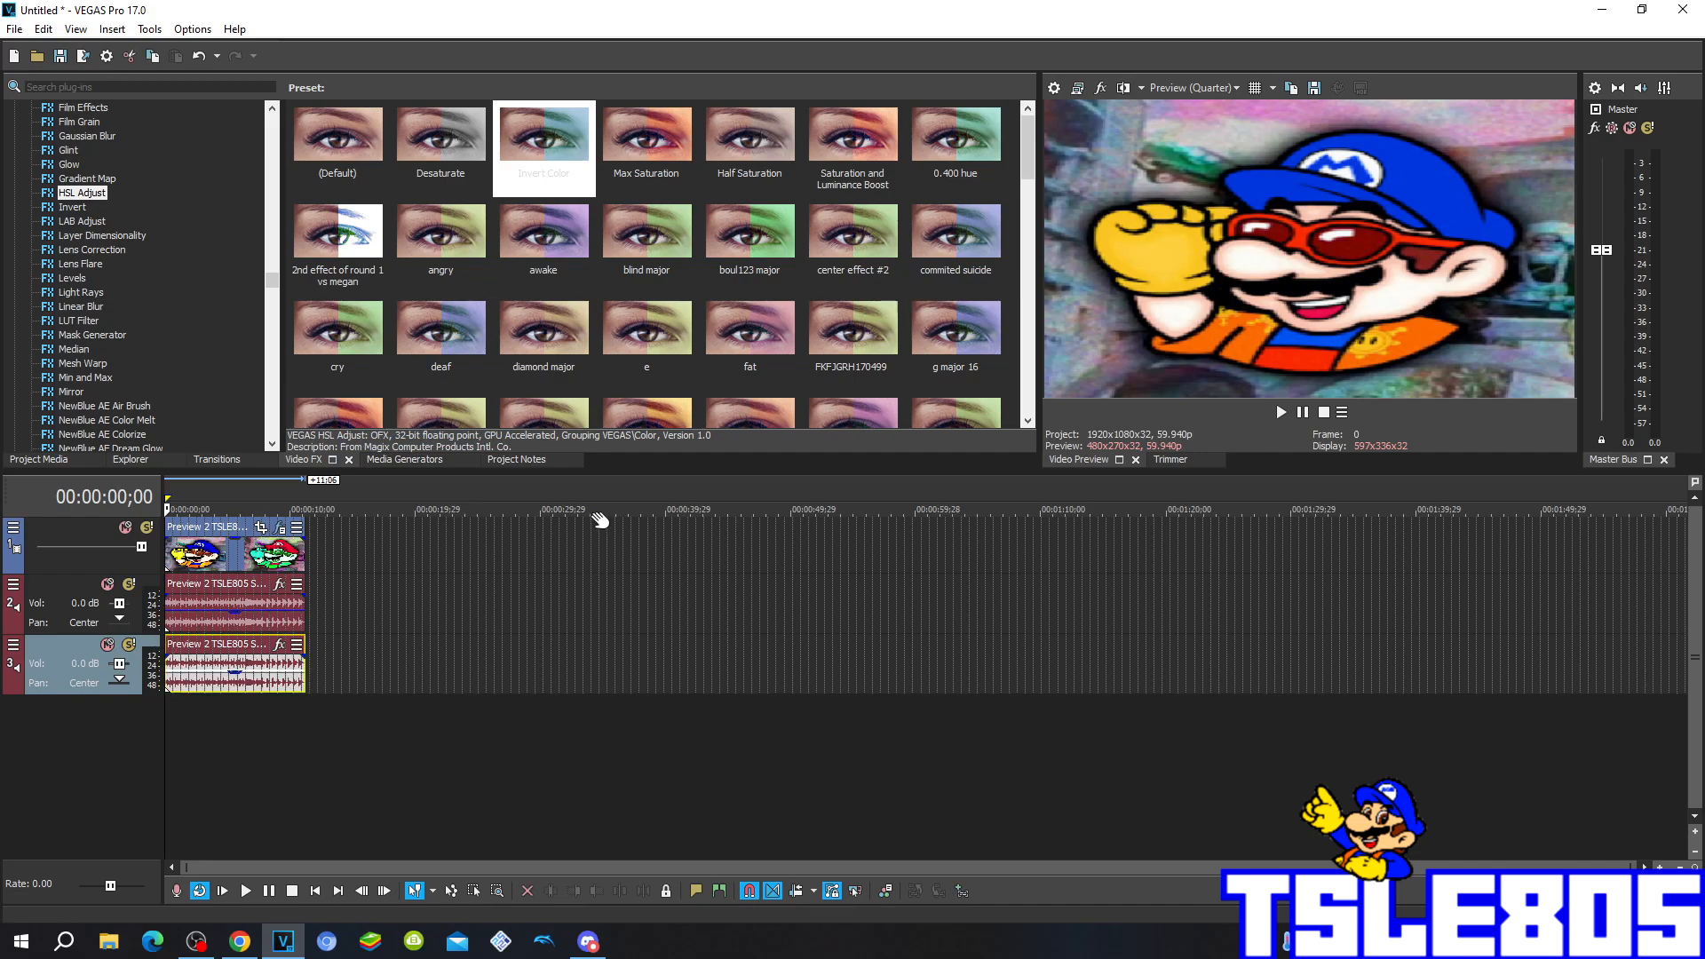
pyautogui.moveTo(585, 507)
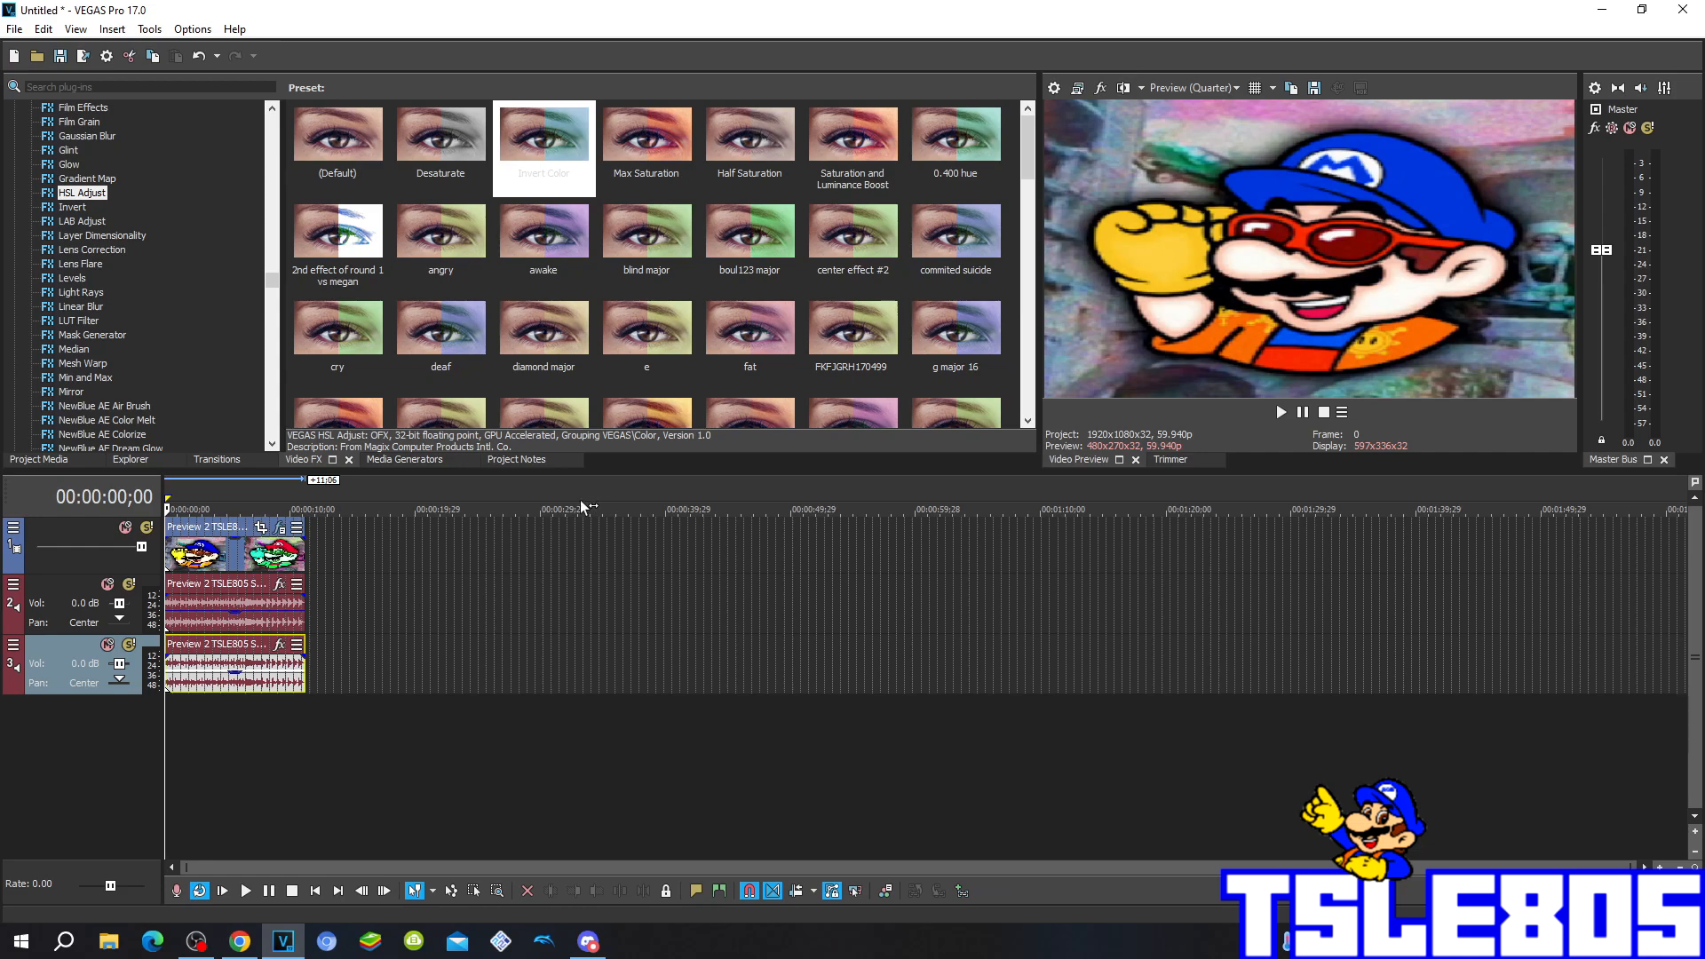
pyautogui.moveTo(233, 580)
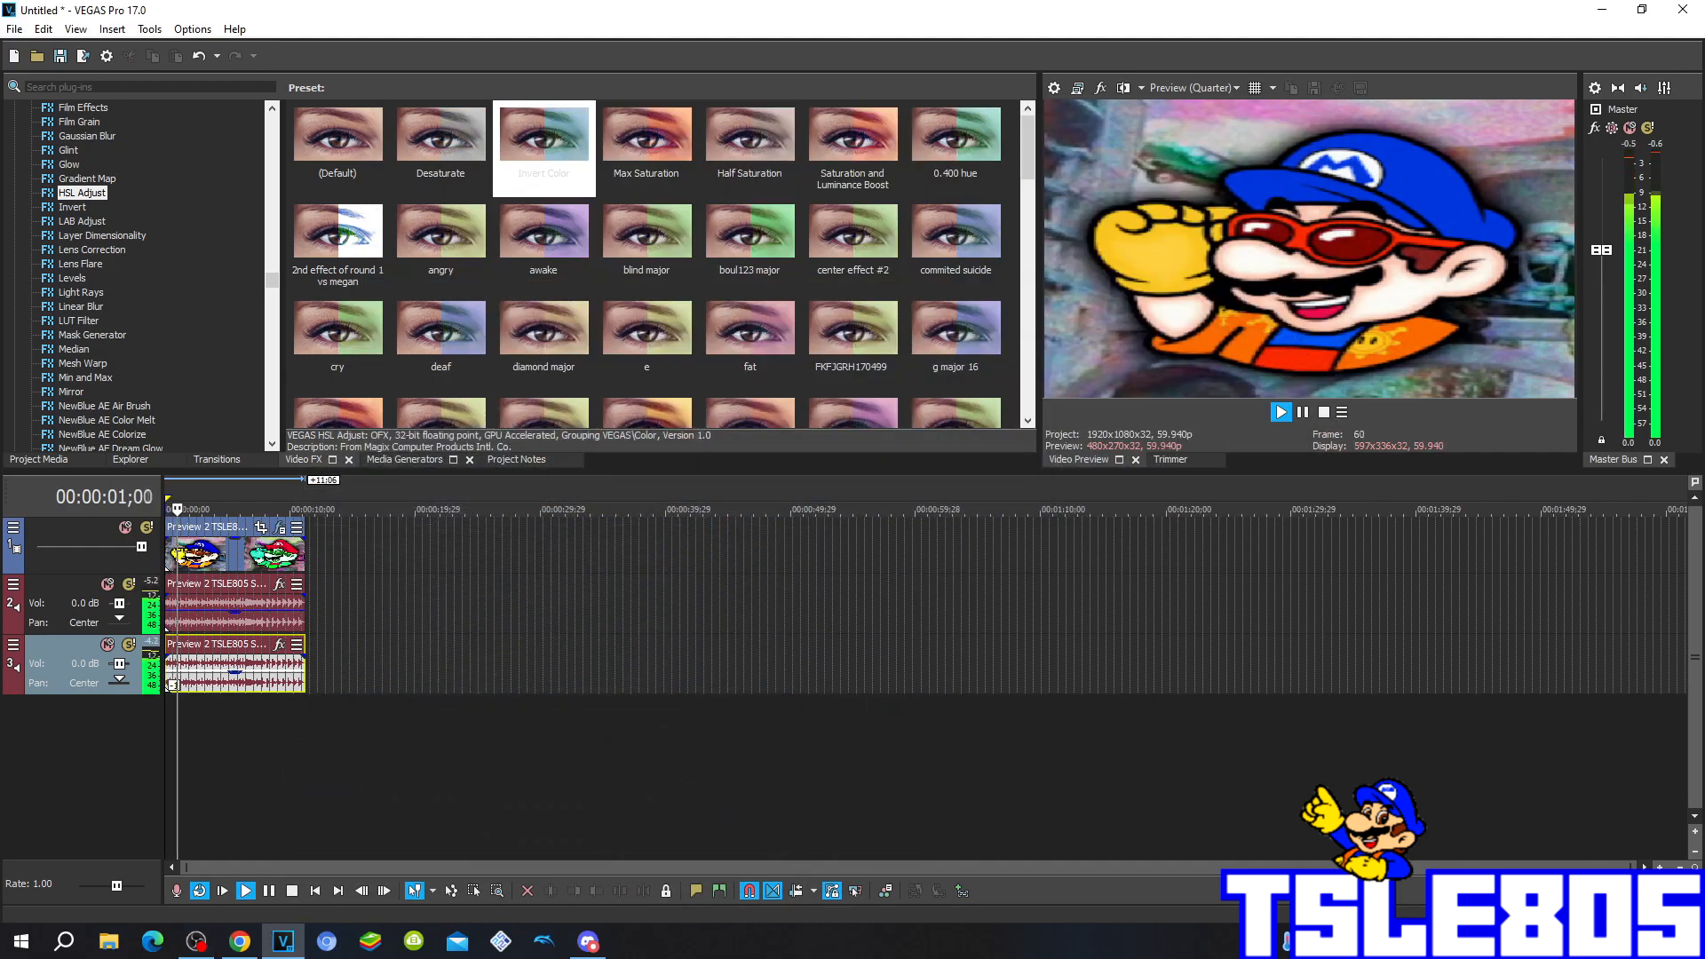
# Step: Play the hue-shifted clip with duplicated audio from the Video Preview transport
pyautogui.click(1281, 412)
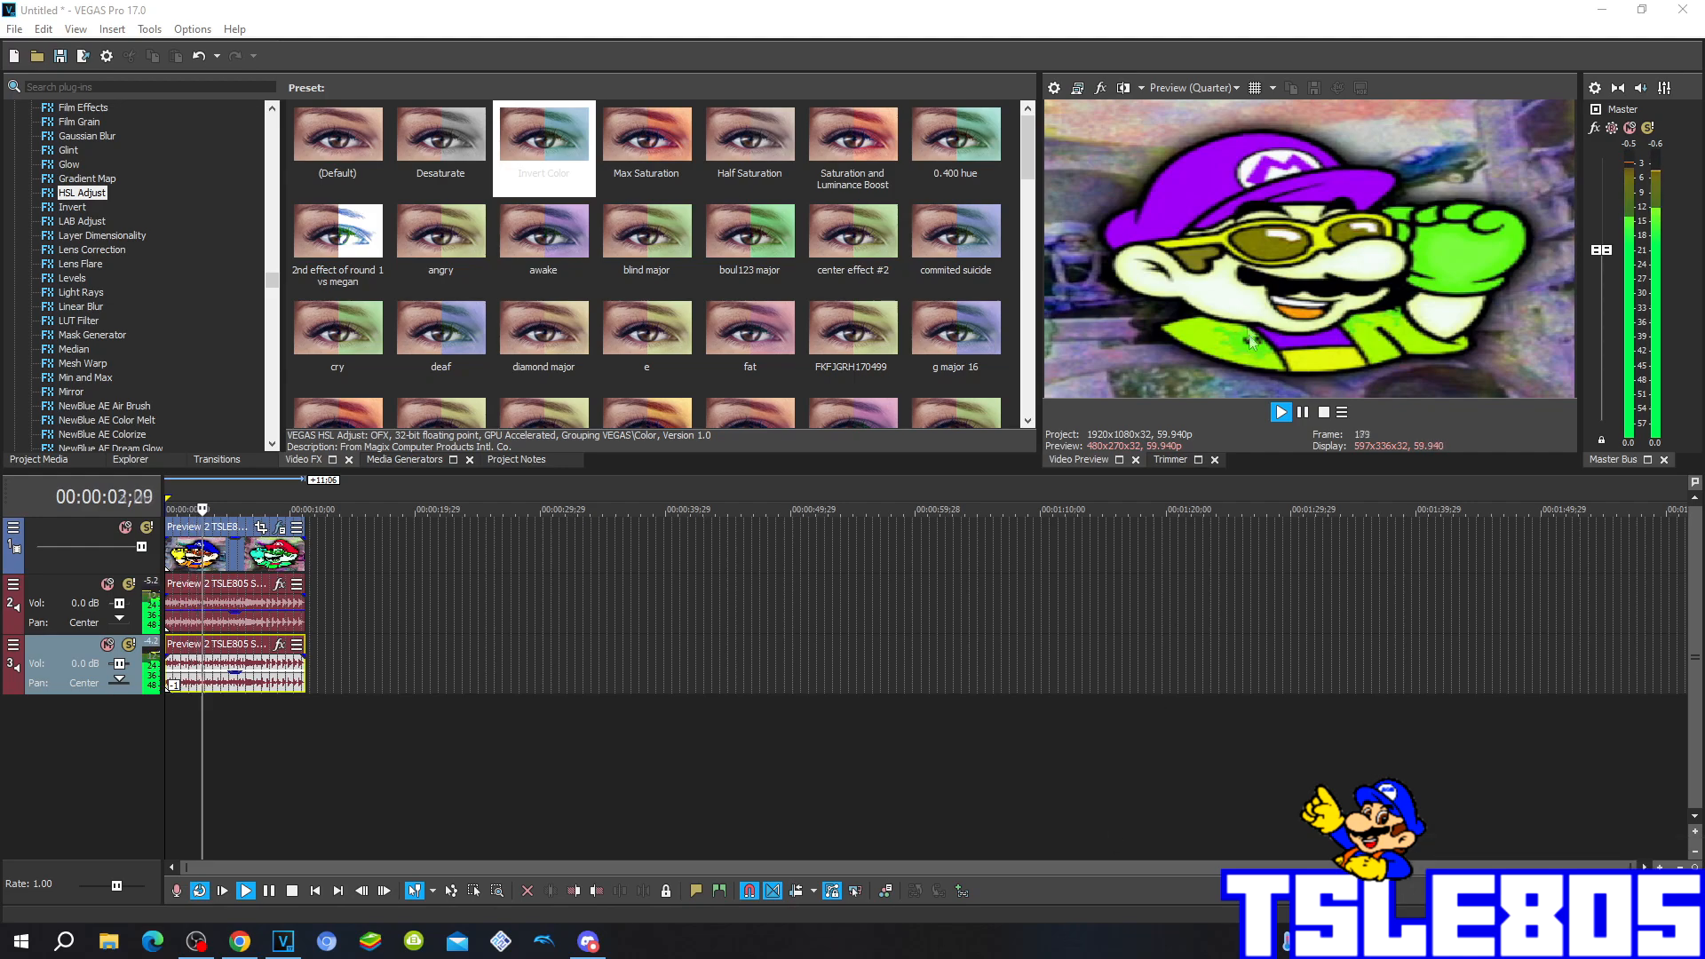
pyautogui.click(1281, 412)
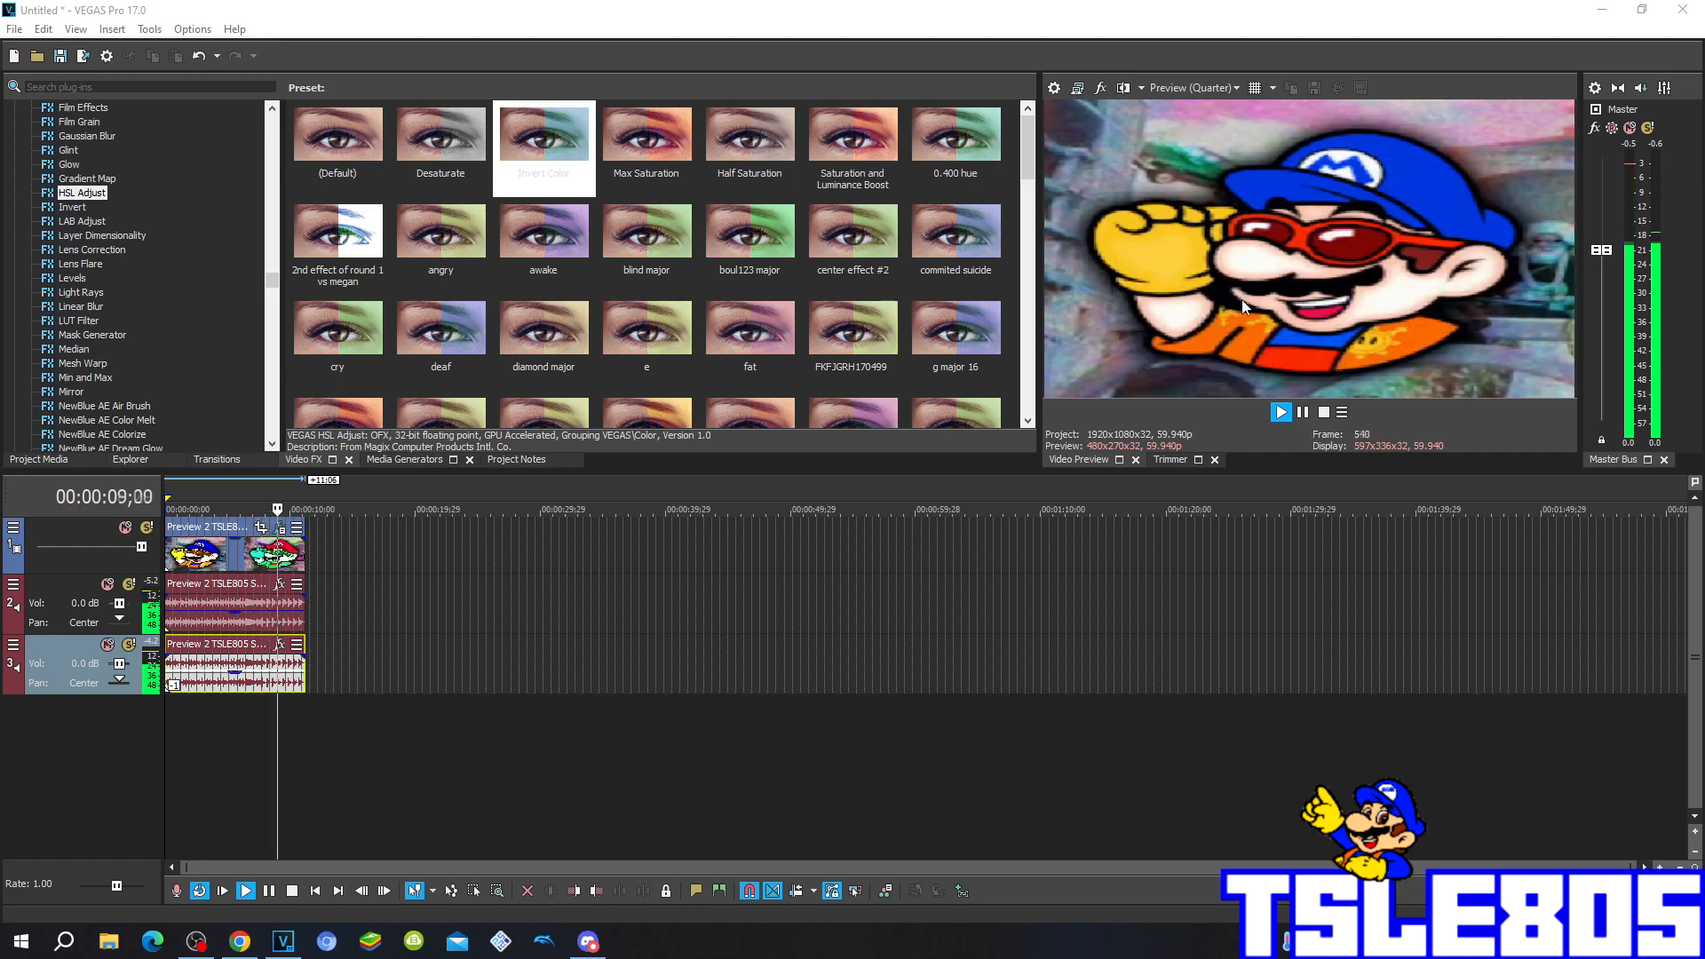
pyautogui.click(1281, 412)
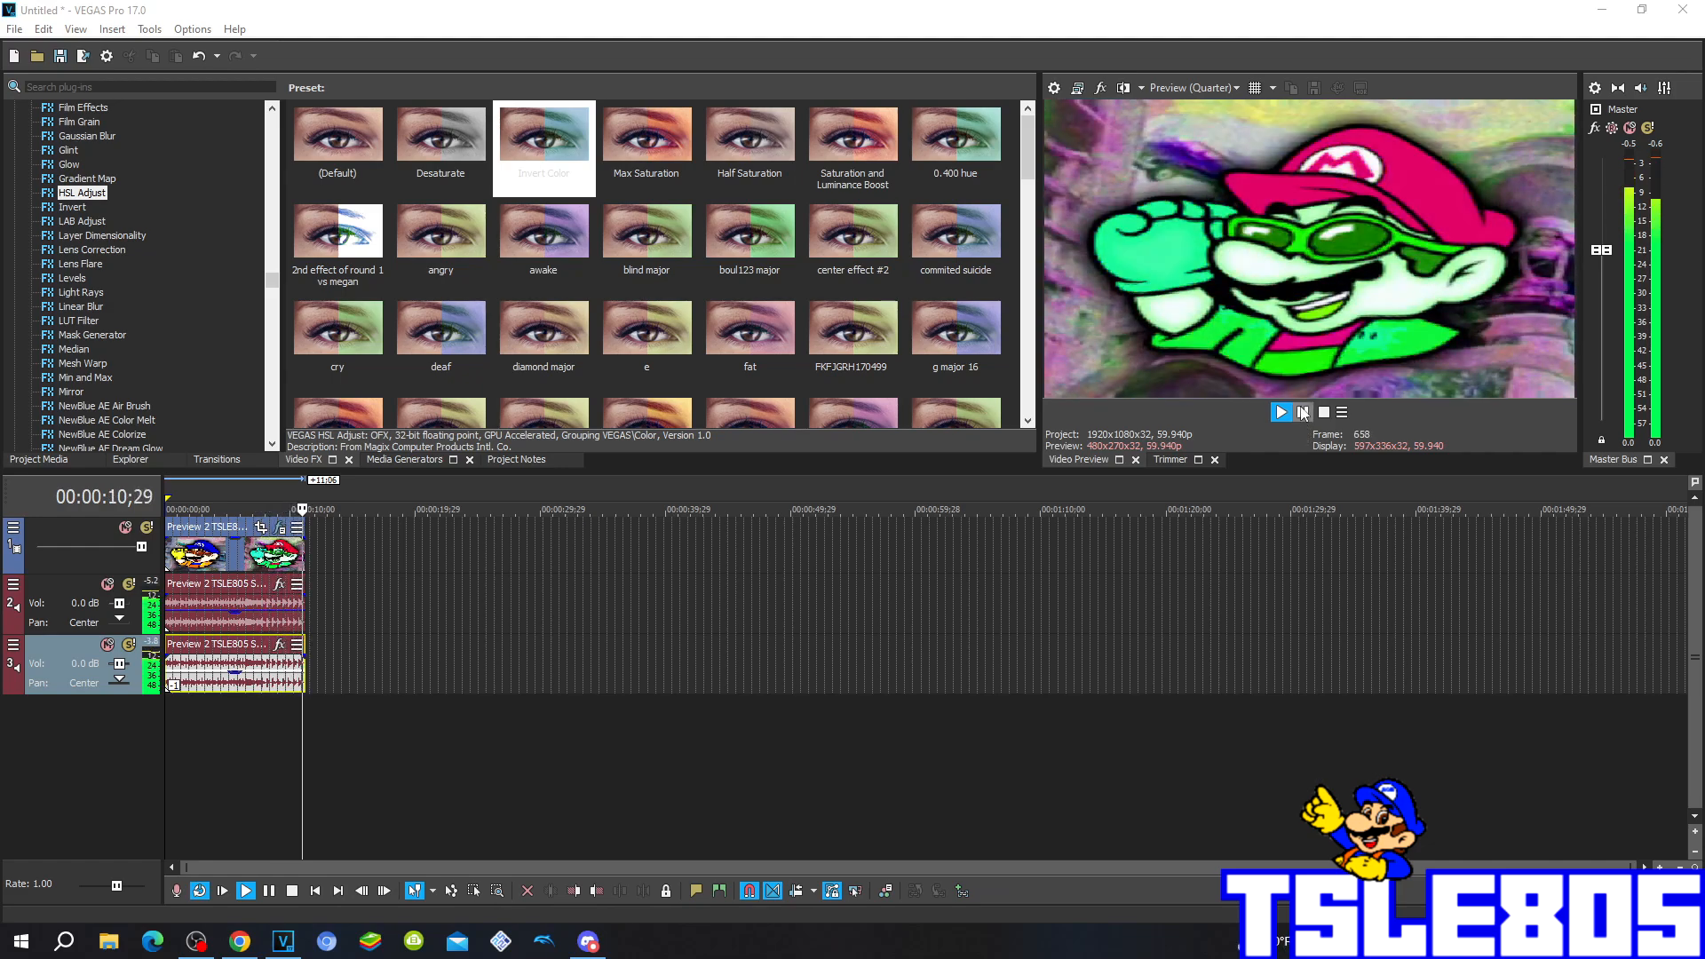